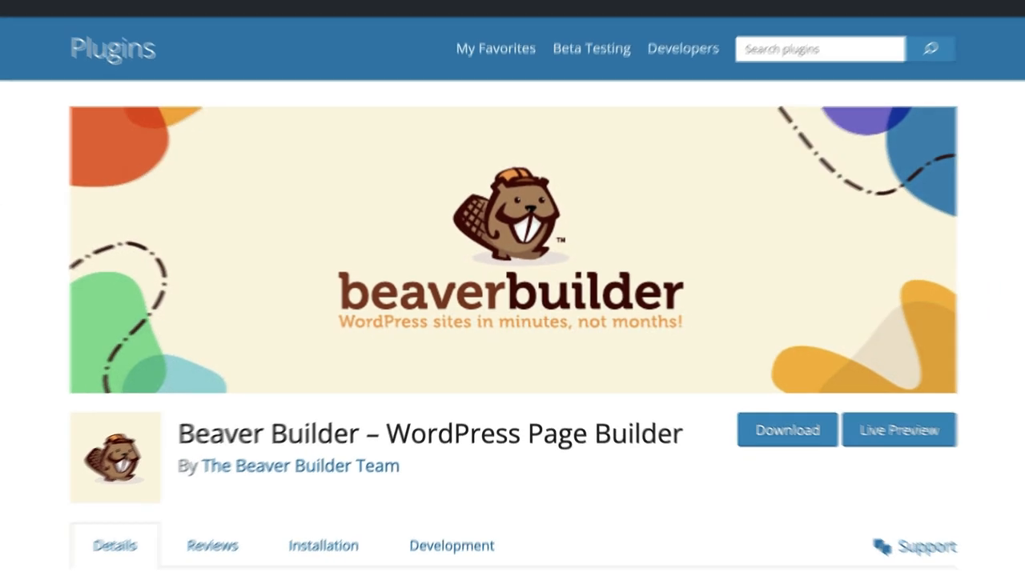
Step: Reach the Add Plugins directory from the WordPress admin's Plugins list
left_click(360, 13)
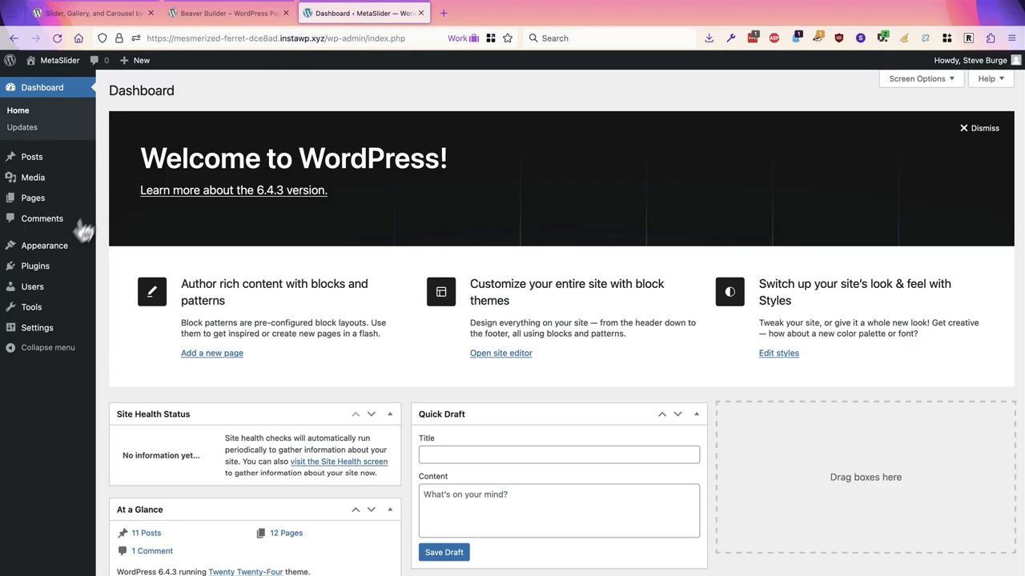
left_click(35, 266)
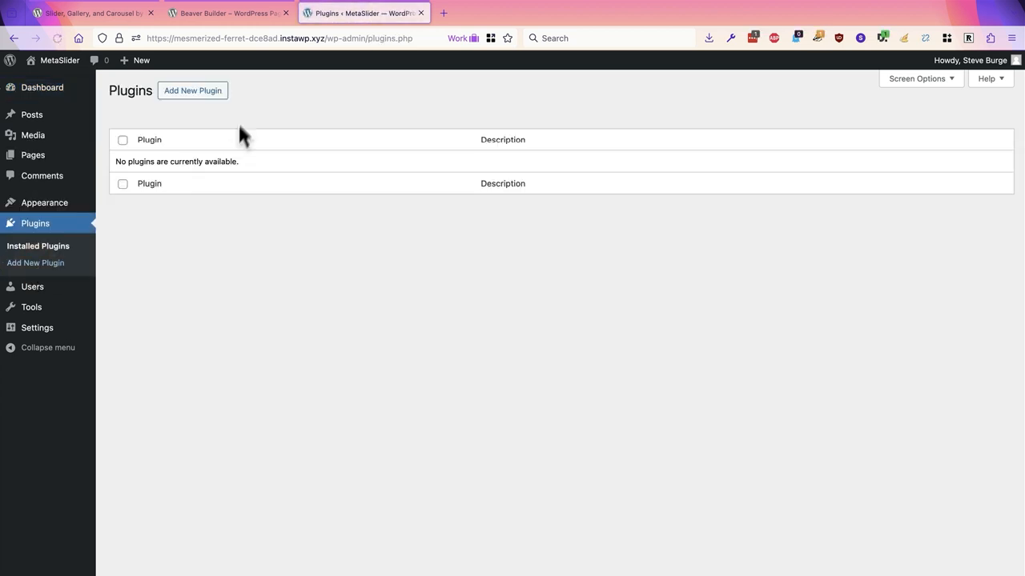
left_click(192, 90)
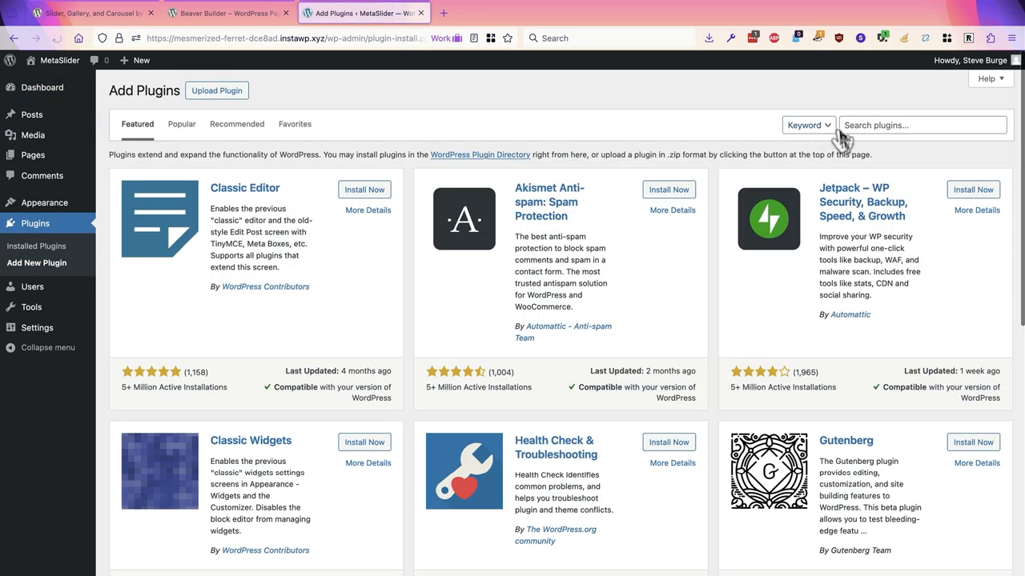
Step: Search 'beaver builder' and install the Beaver Builder page builder plugin
type("beaver builder")
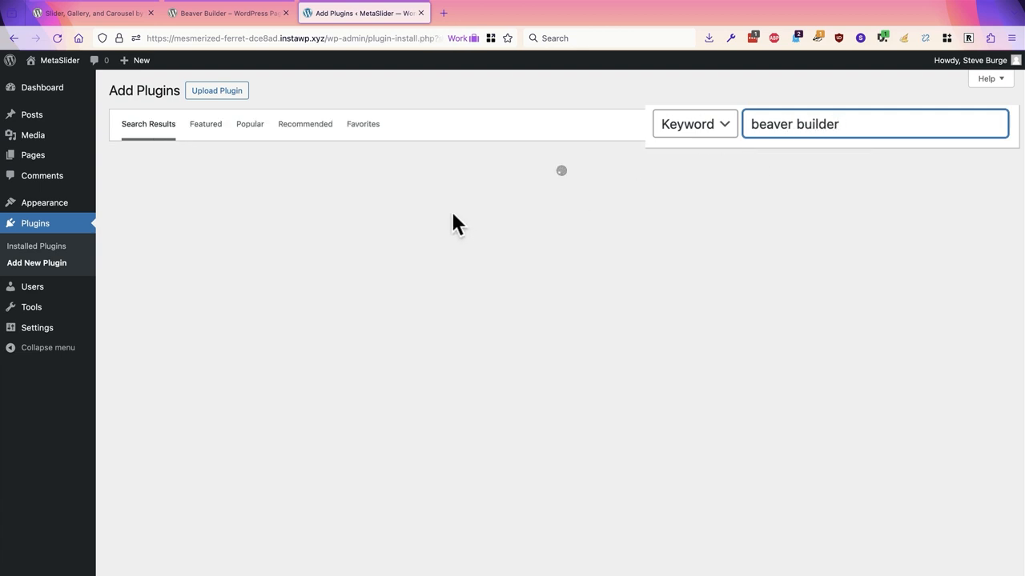
left_click(663, 192)
type("metaslider")
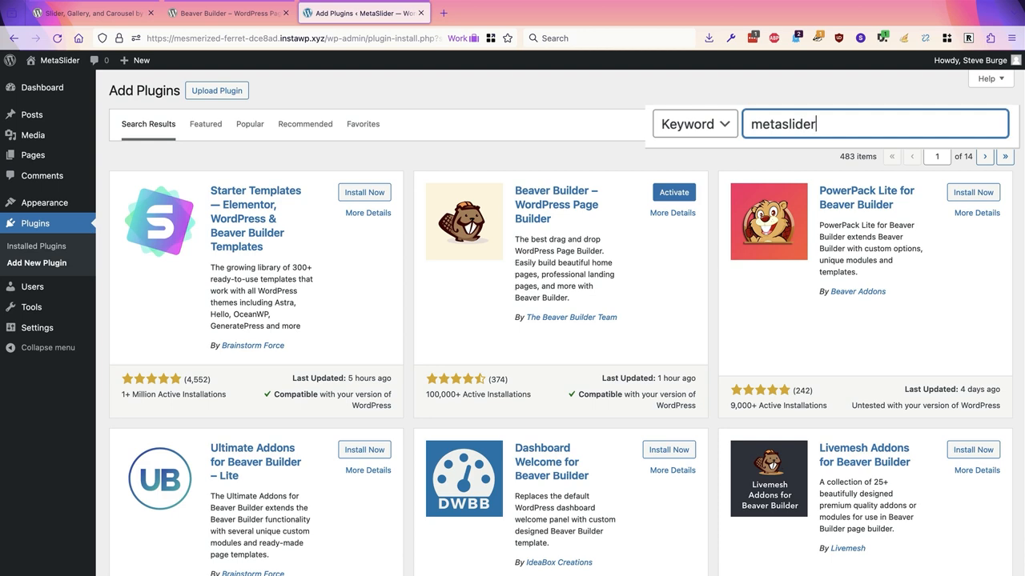
Step: Search 'metaslider' and install Slider, Gallery, and Carousel by MetaSlider
key("Return")
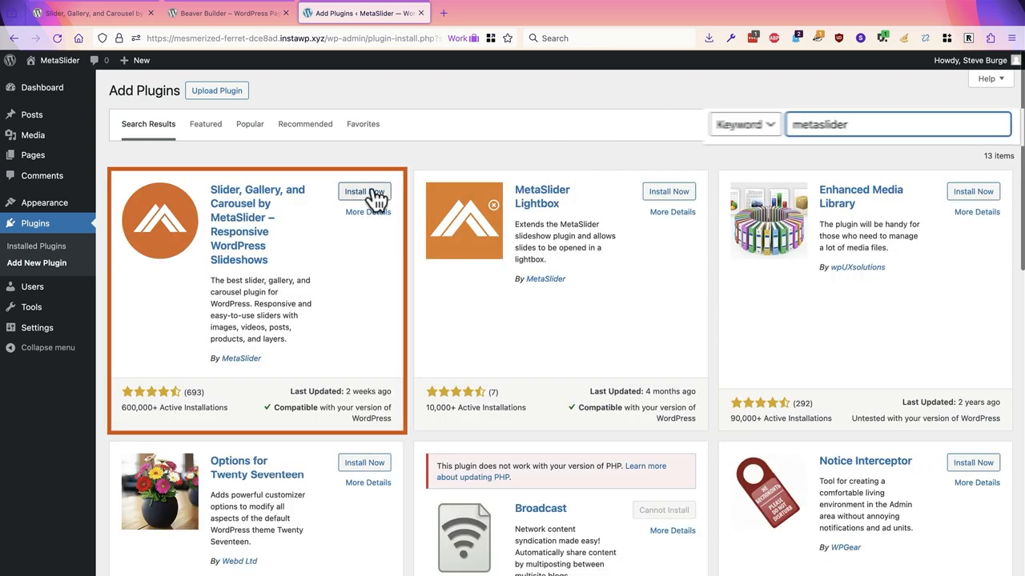
left_click(365, 192)
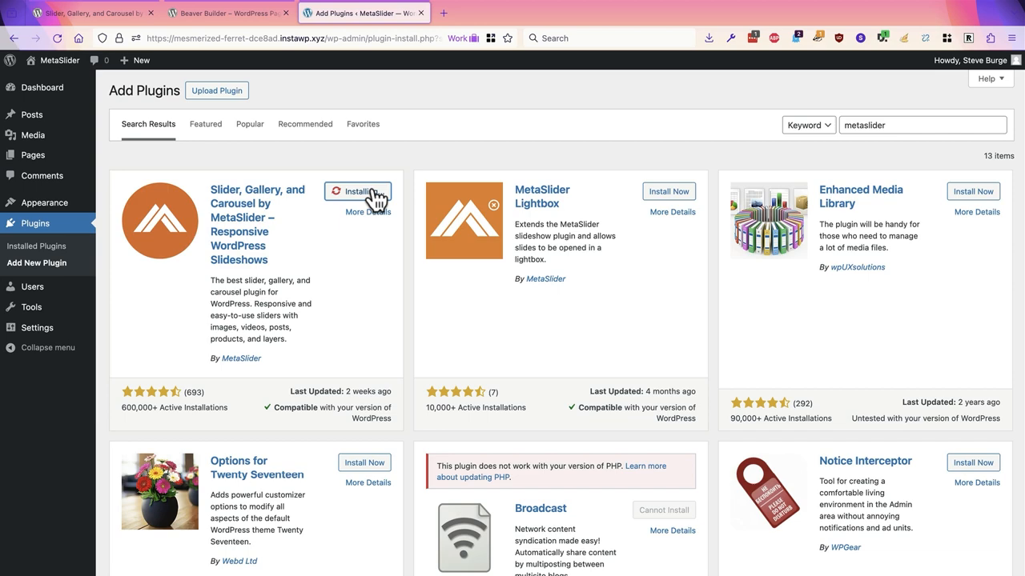
left_click(359, 193)
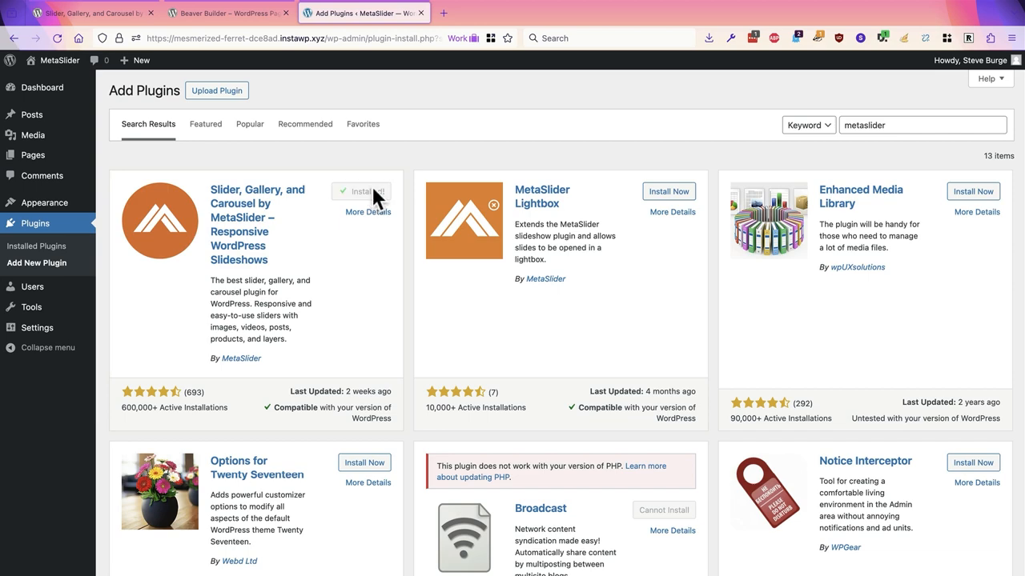
left_click(362, 192)
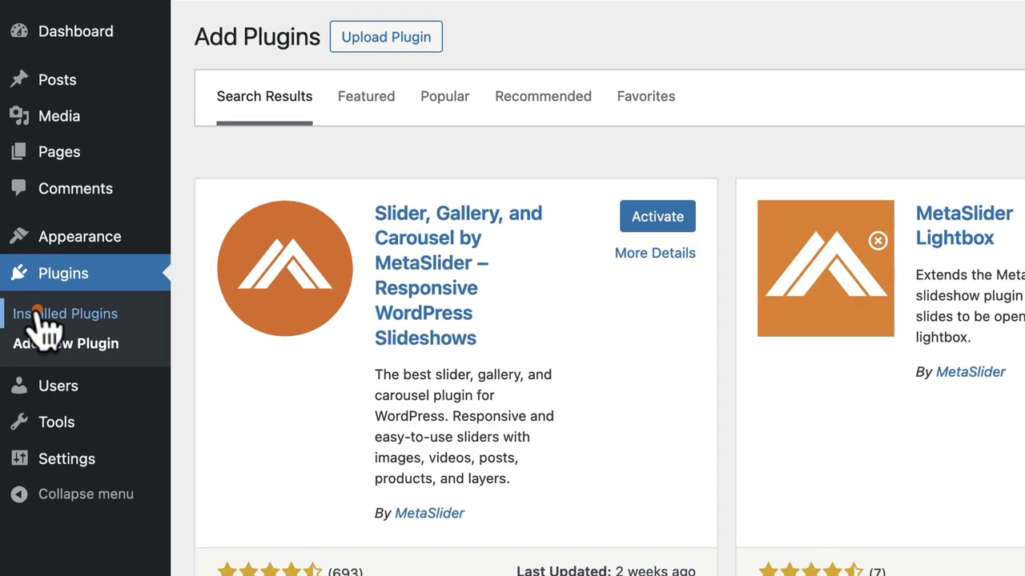
Step: Activate MetaSlider from the Installed Plugins list, reaching its welcome screen
left_click(68, 312)
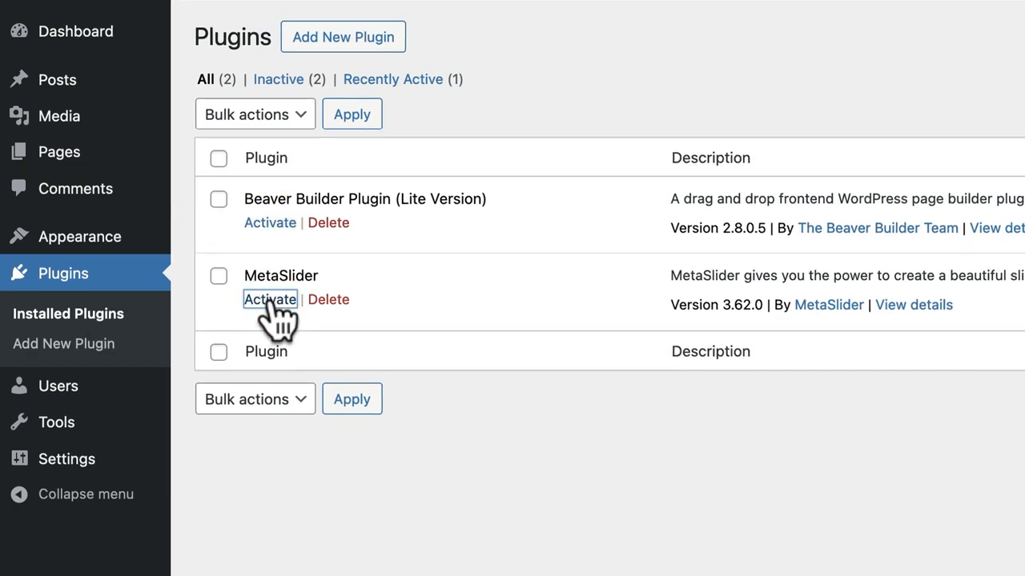
left_click(269, 299)
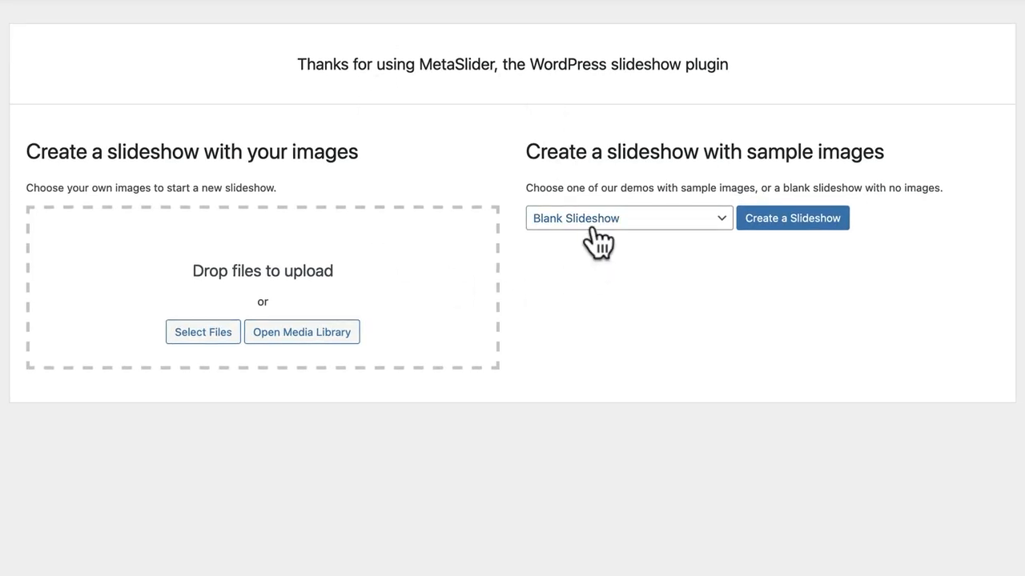
Step: Create a new slideshow from the Image Slideshow sample demo
left_click(628, 218)
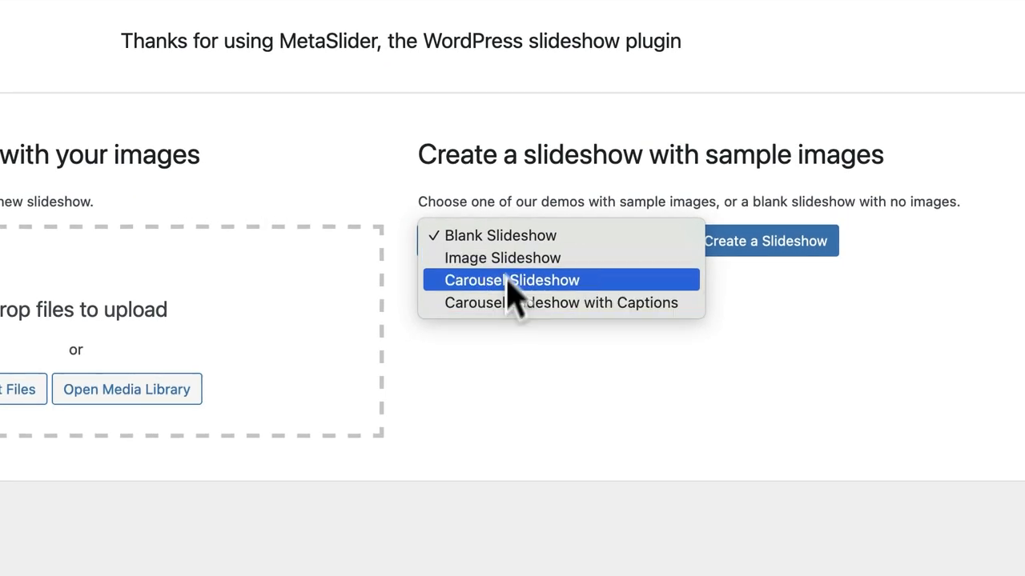
mouse_move(521, 258)
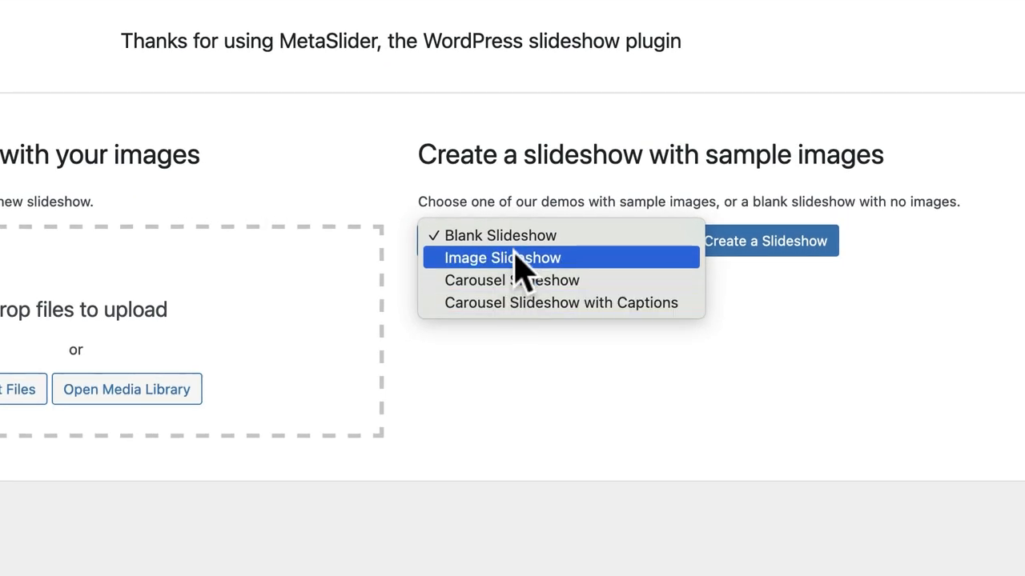
left_click(502, 256)
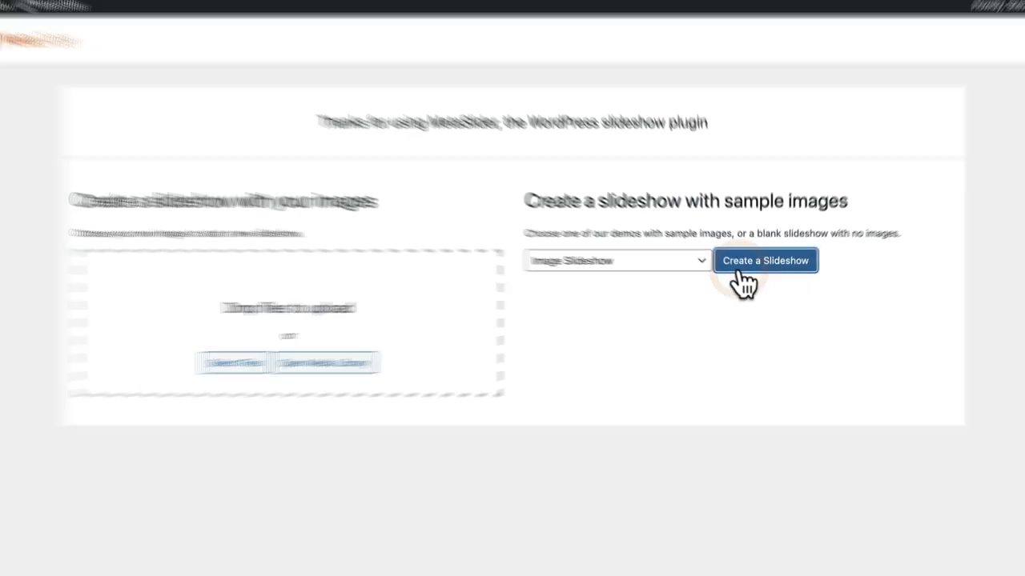
left_click(763, 259)
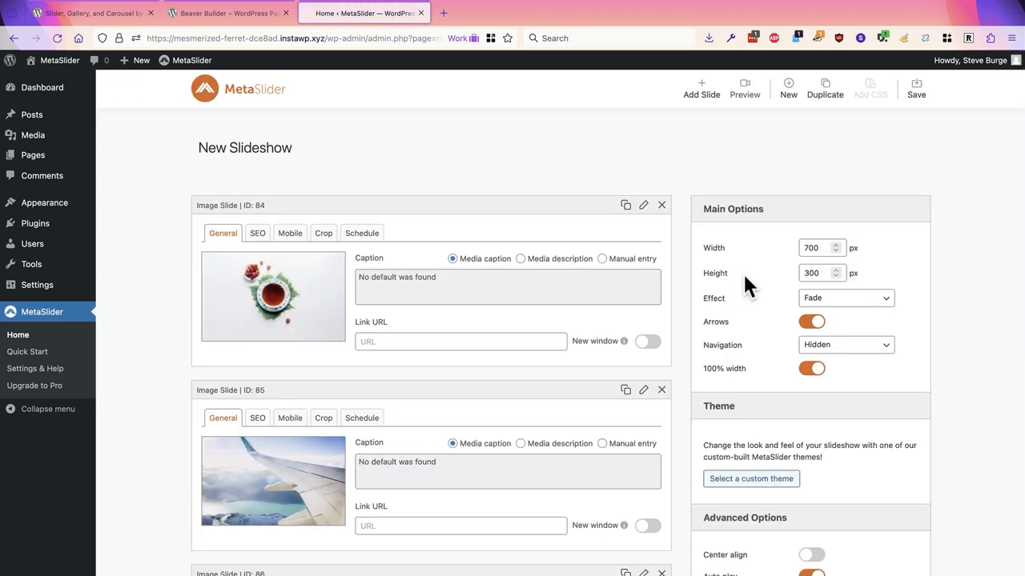
scroll("down", 3)
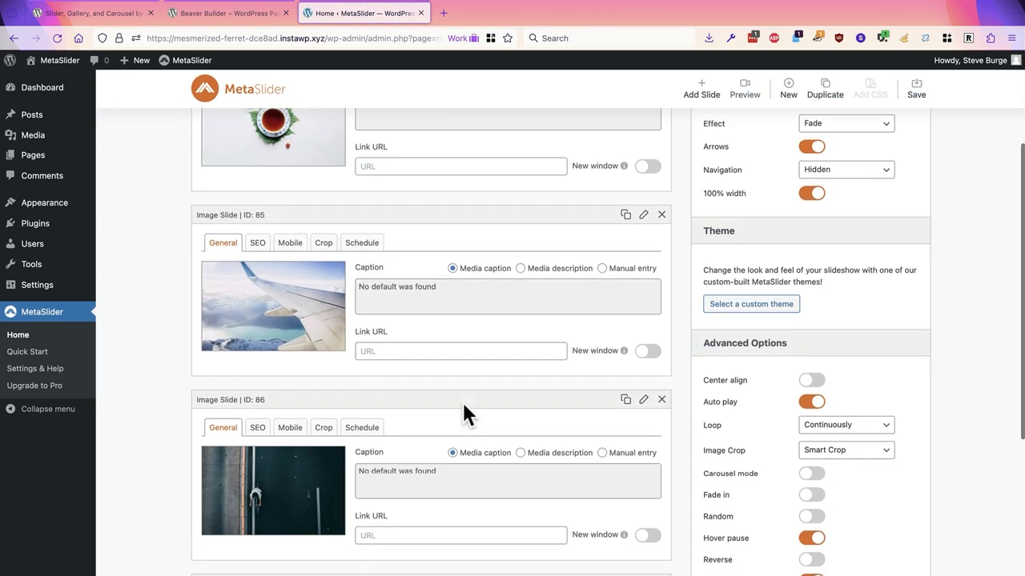
scroll("up", 3)
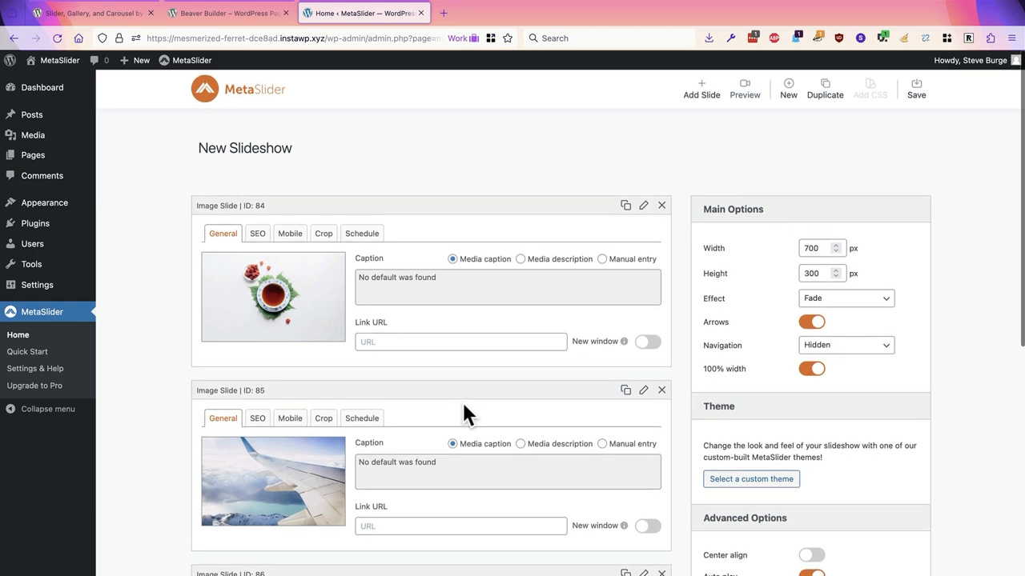
scroll("down", 3)
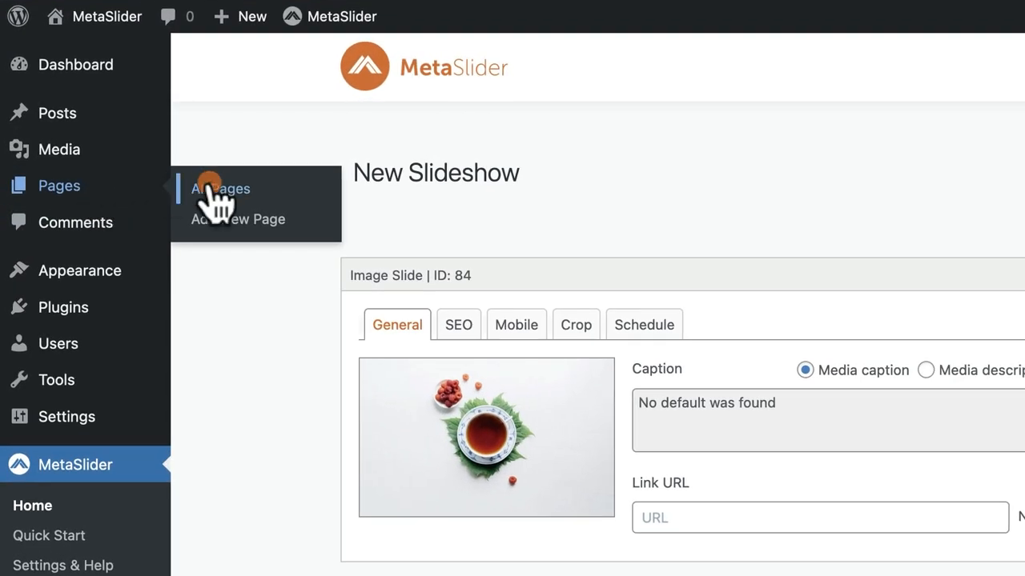
Step: Show the All Pages list containing the Beaver Builder Slideshow page
left_click(219, 189)
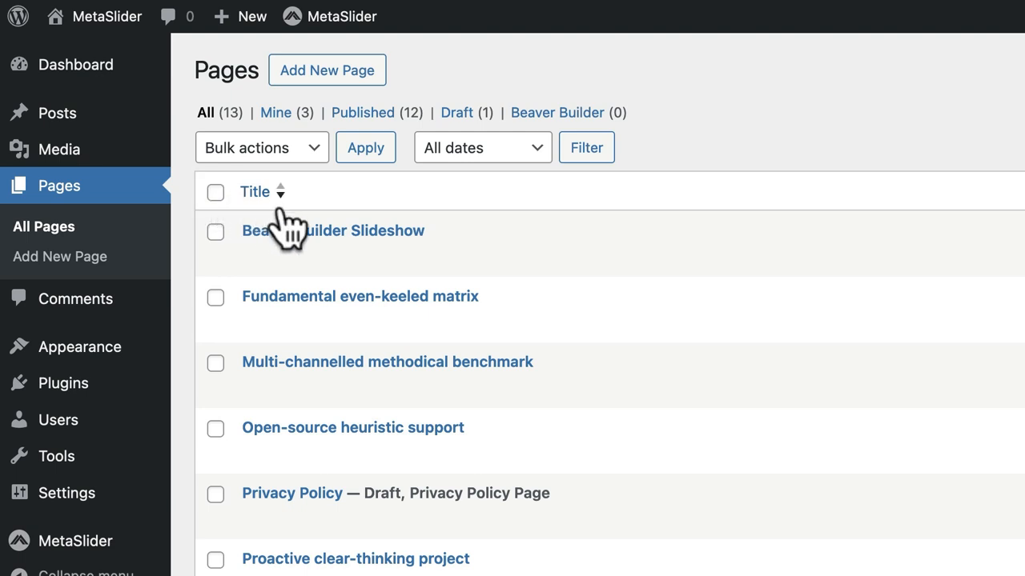
mouse_move(333, 230)
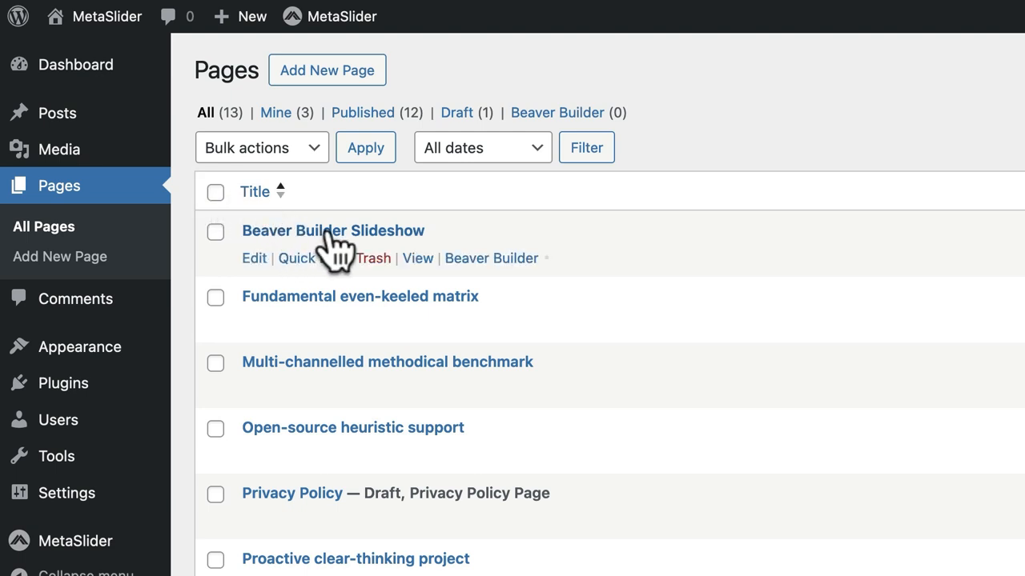
mouse_move(506, 285)
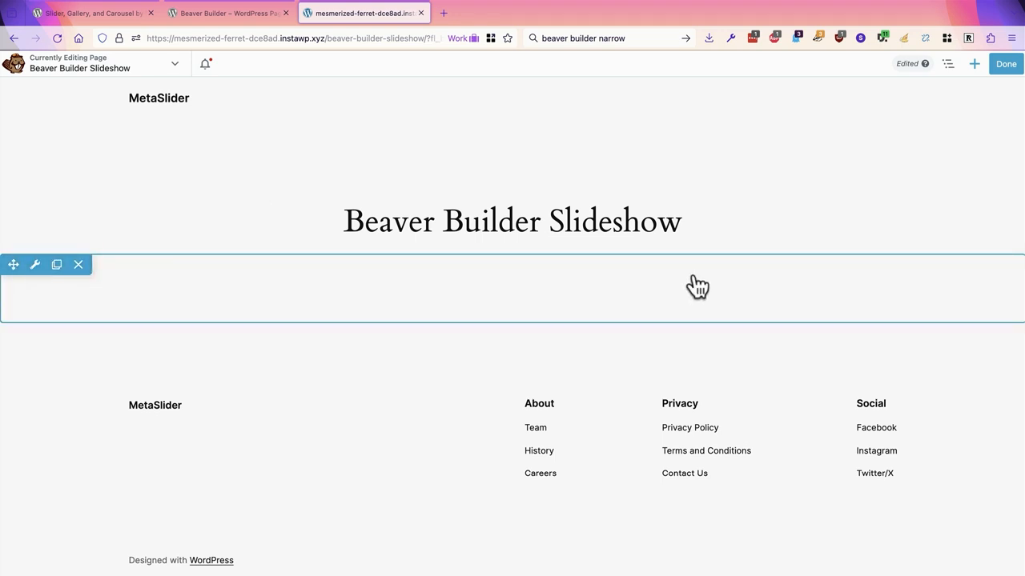
mouse_move(670, 279)
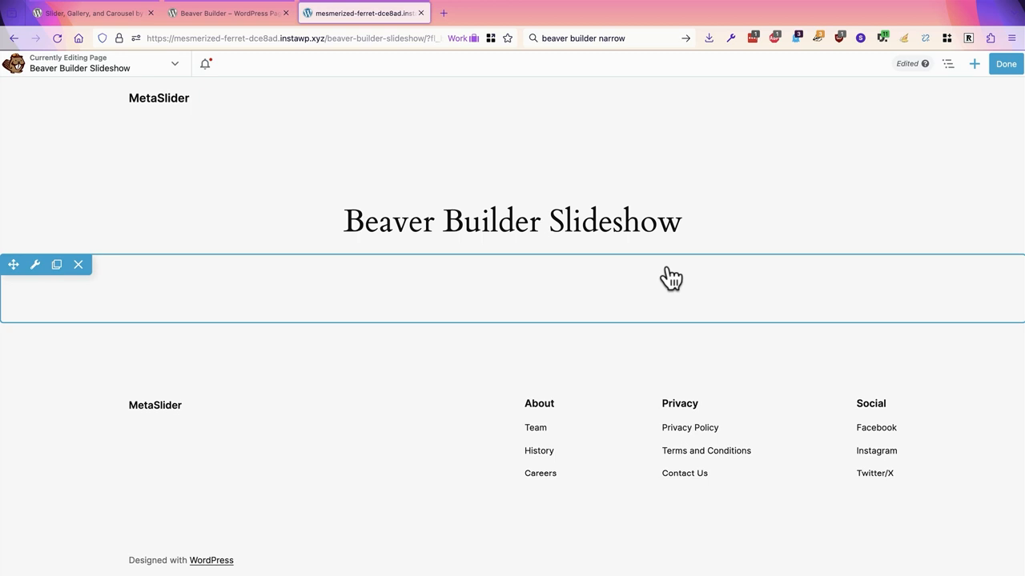
mouse_move(218, 296)
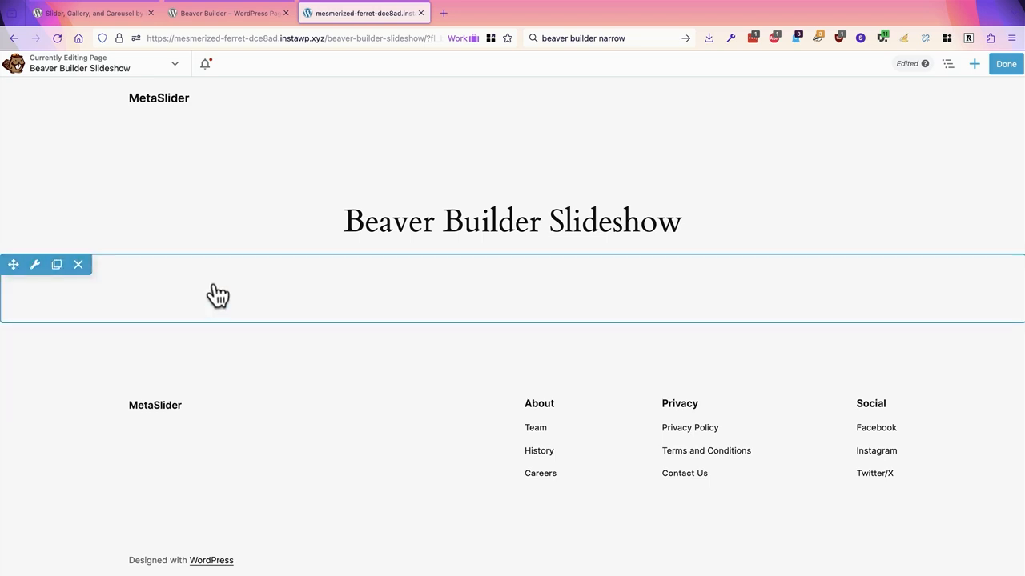
mouse_move(199, 282)
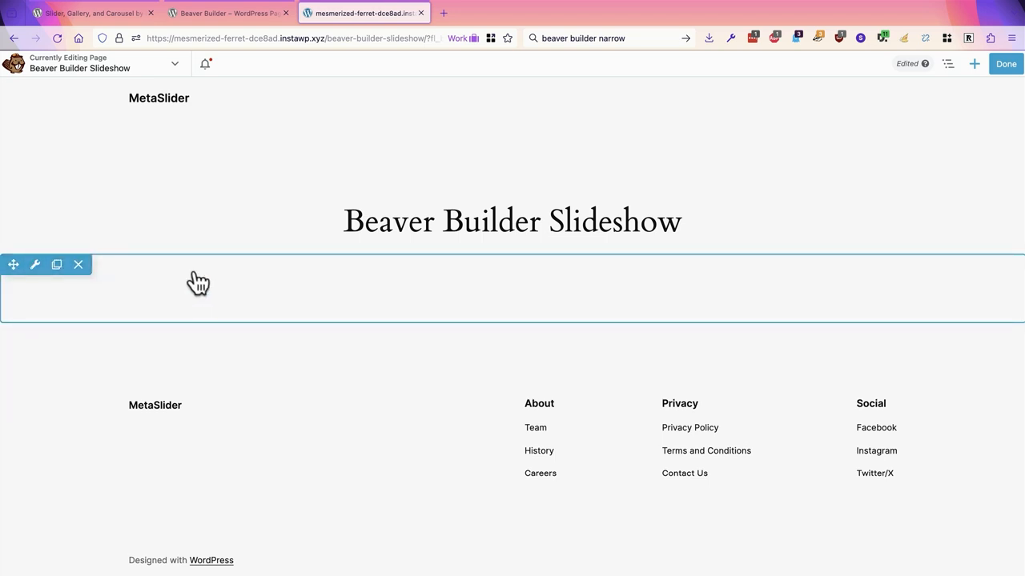
mouse_move(823, 297)
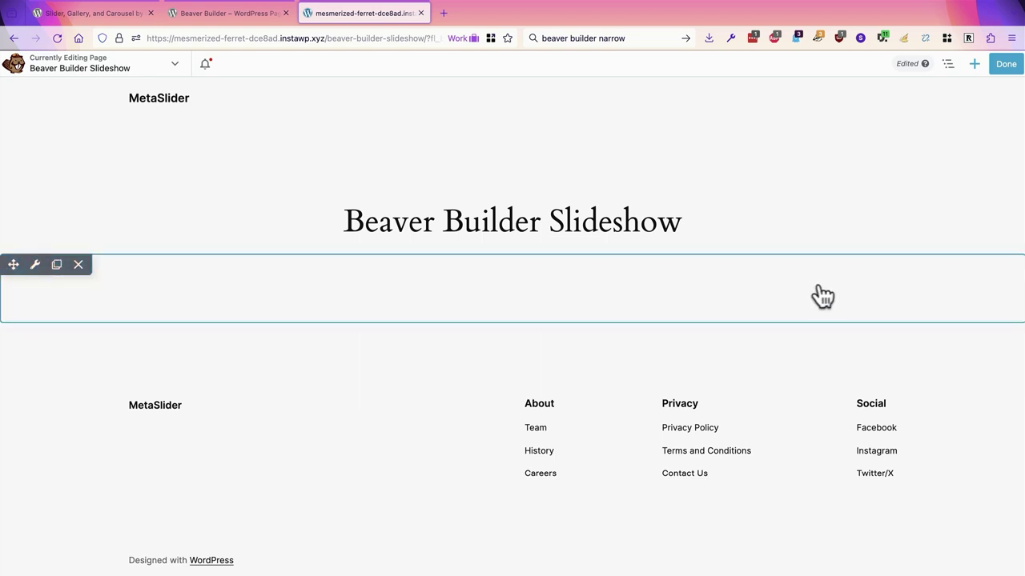
mouse_move(759, 294)
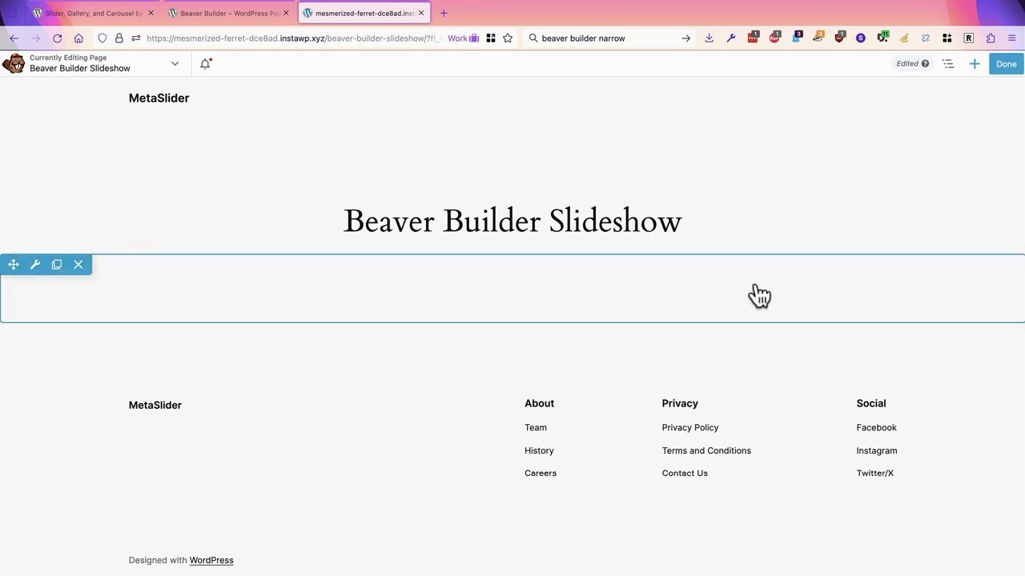
Step: Delete the empty row below the Beaver Builder Slideshow title
left_click(608, 38)
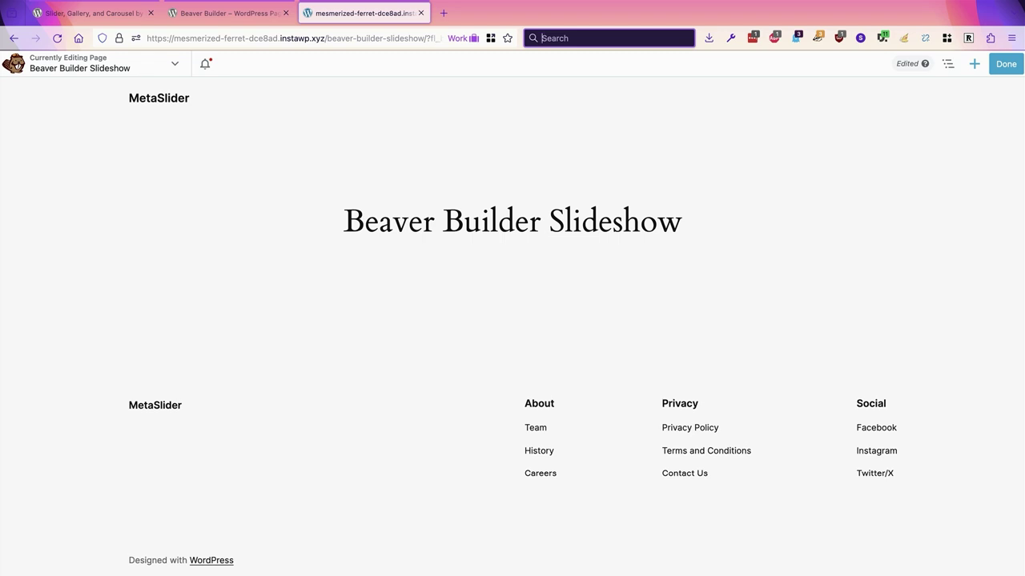
mouse_move(471, 221)
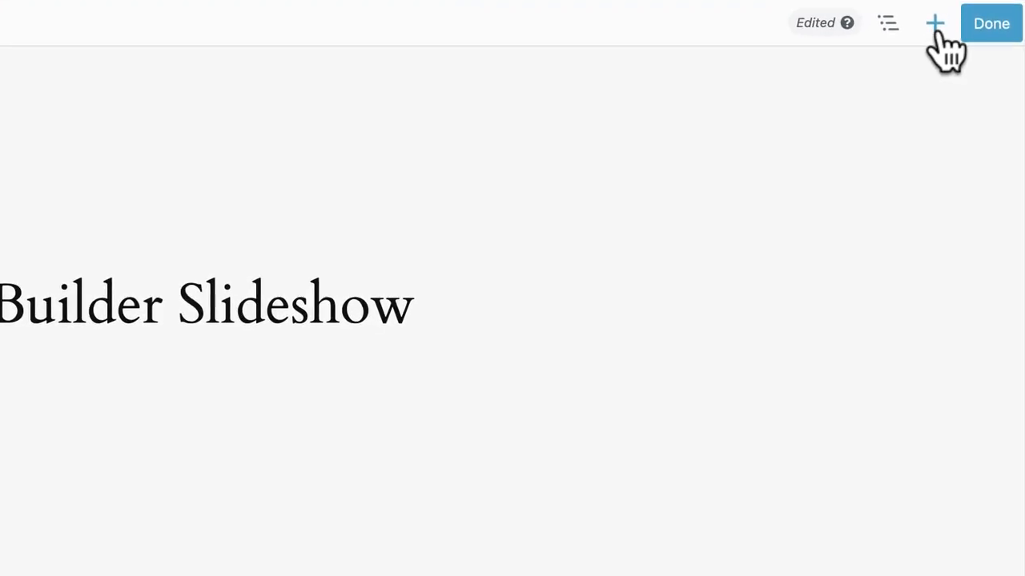
Step: From the WordPress Widgets module group, drag the MetaSlider widget under the heading
left_click(935, 22)
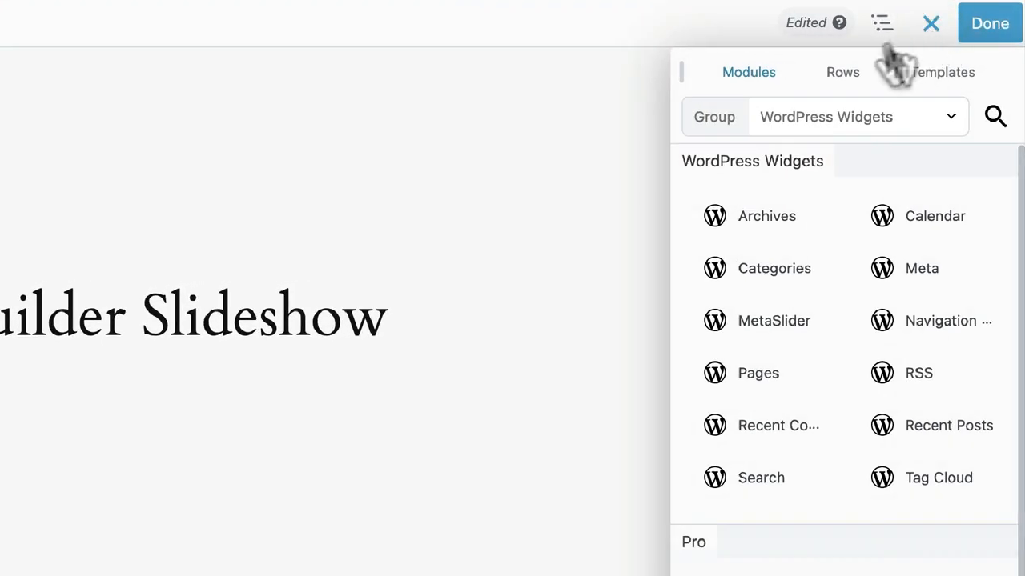
left_click(848, 117)
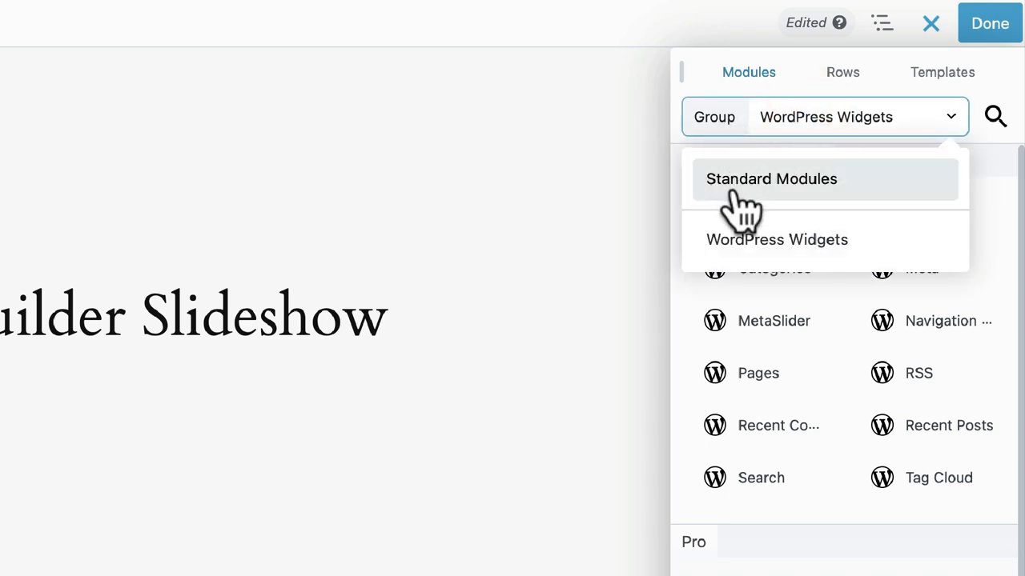
mouse_move(768, 248)
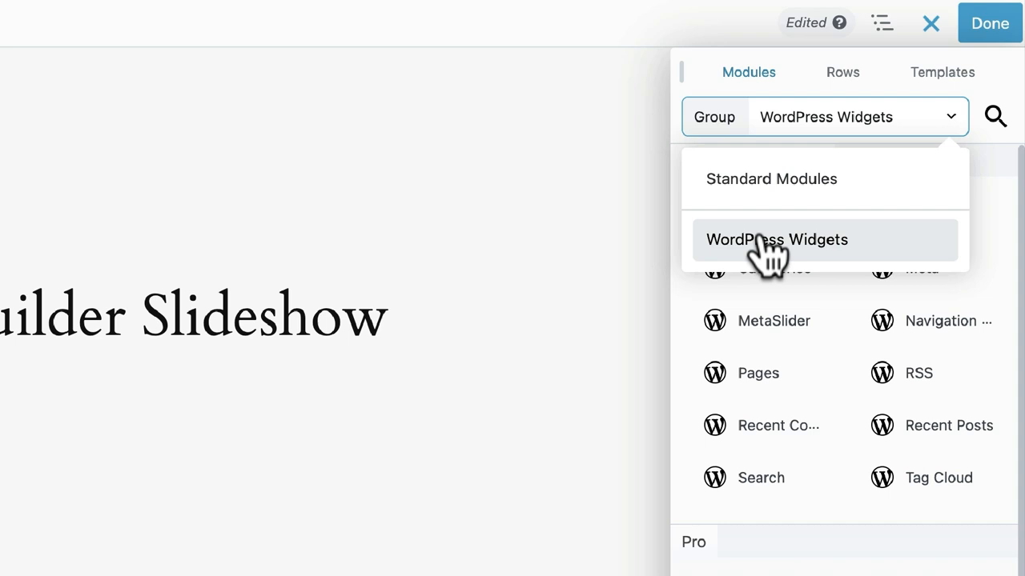
left_click(775, 240)
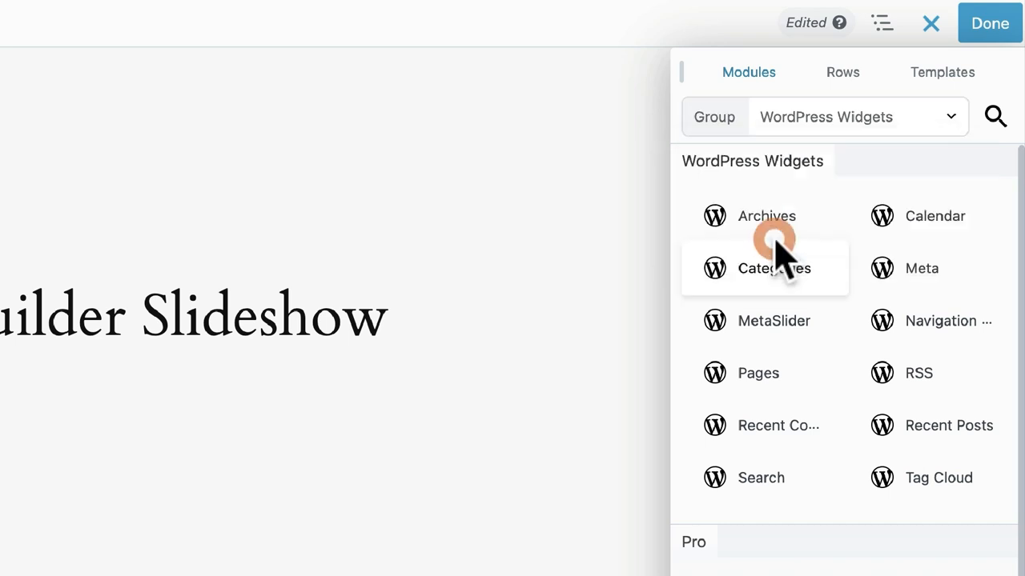
mouse_move(761, 320)
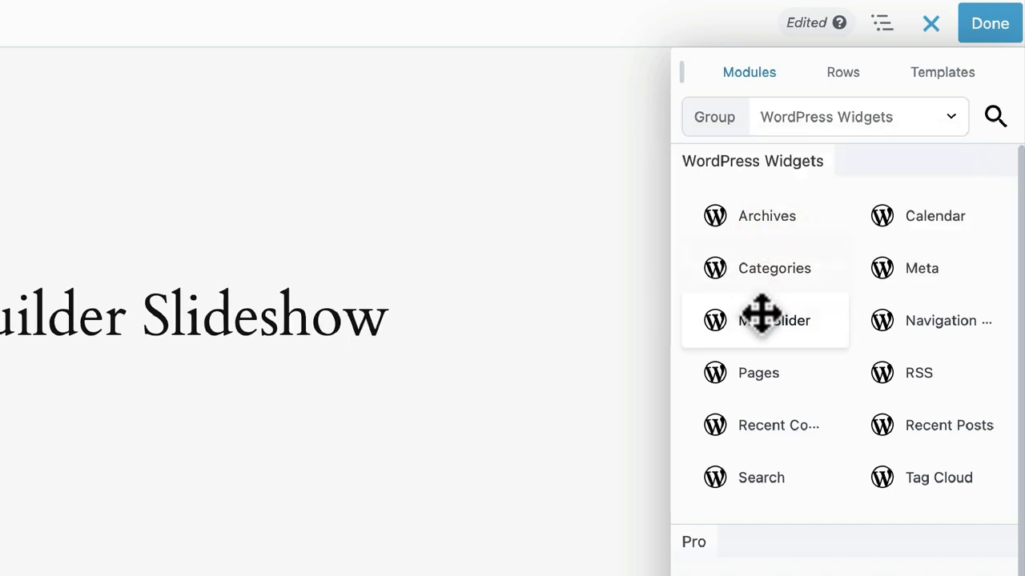
left_click_drag(774, 321, 544, 312)
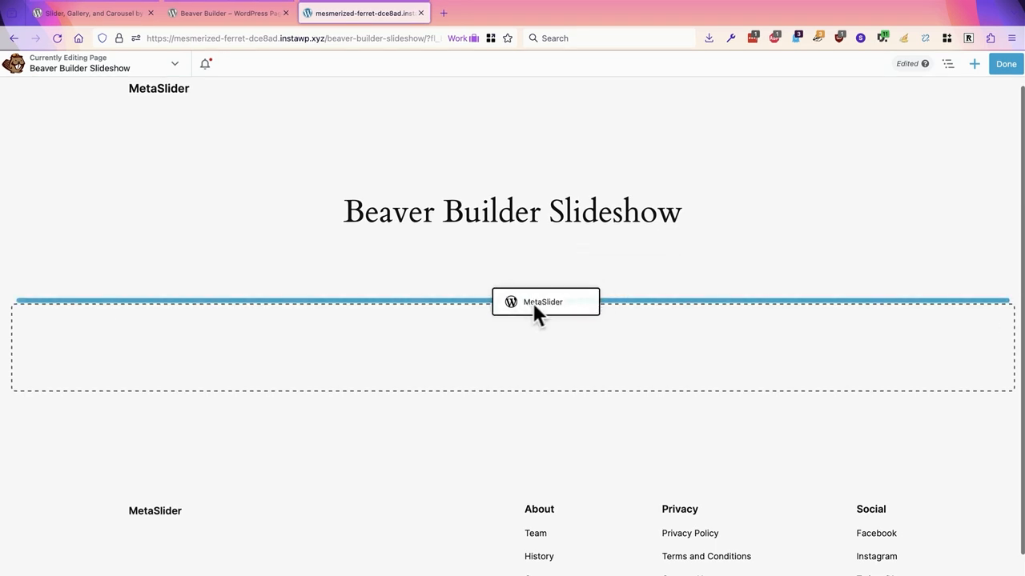
Step: Drop the widget and set it to display the New Slideshow
left_click(544, 301)
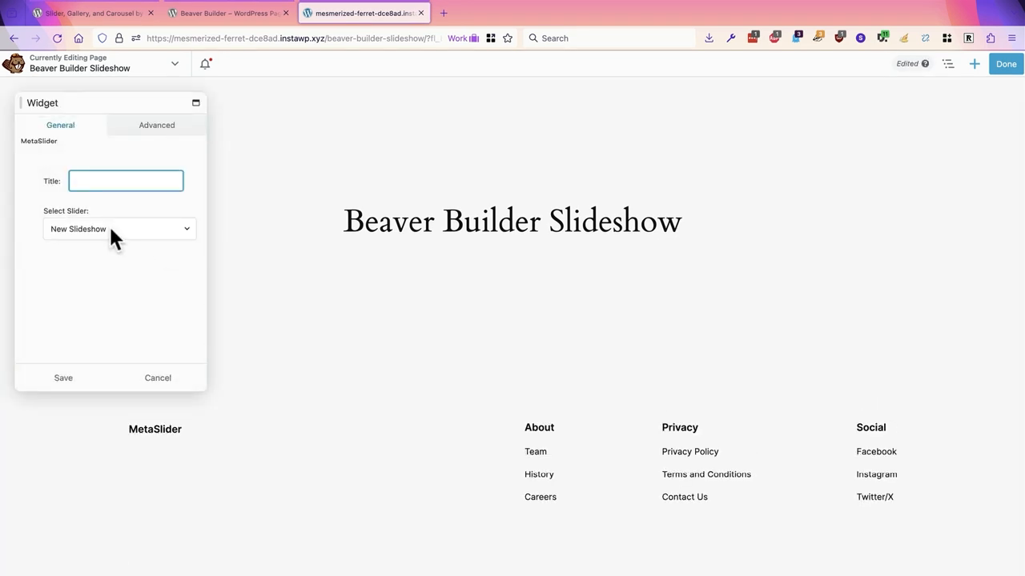
left_click(118, 228)
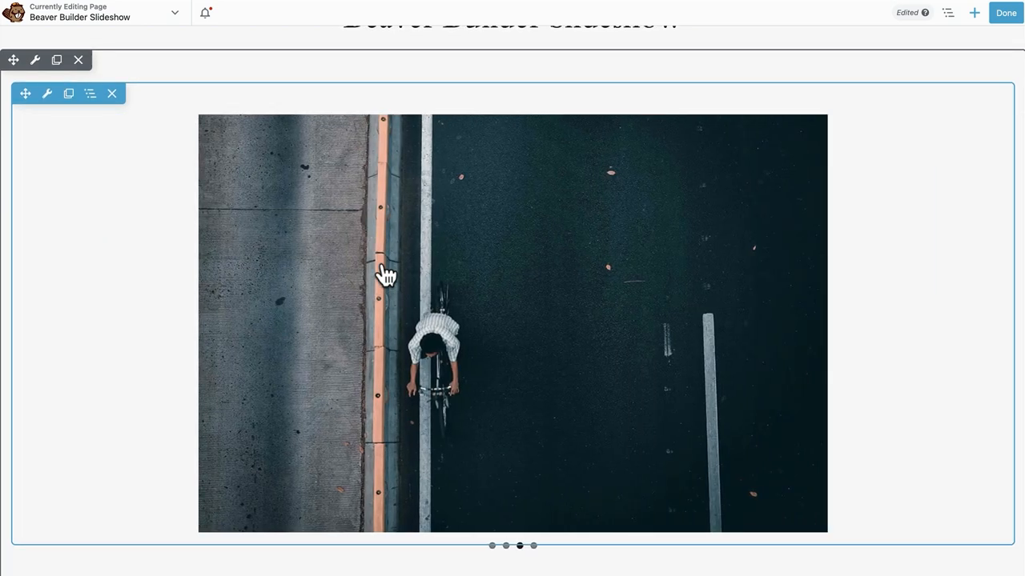
Step: Finish editing and publish the page, then view the slideshow on the live site
left_click(1006, 12)
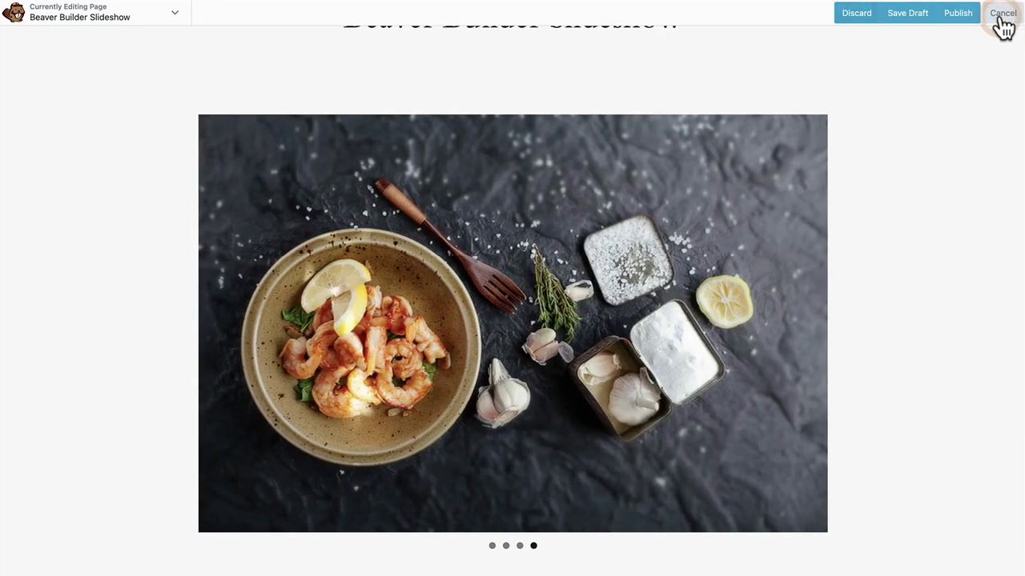
left_click(1002, 13)
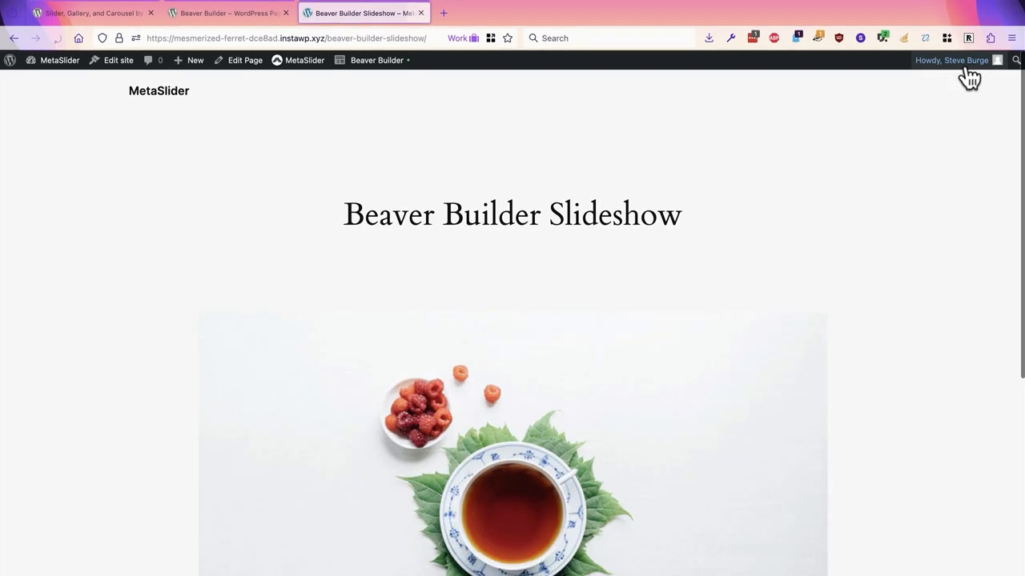
scroll("down", 3)
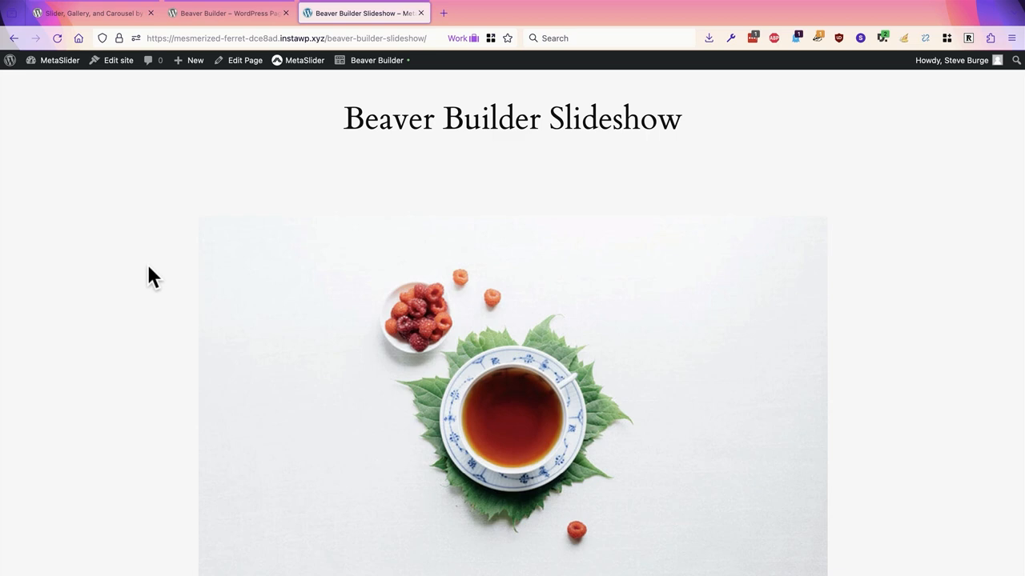
scroll("down", 3)
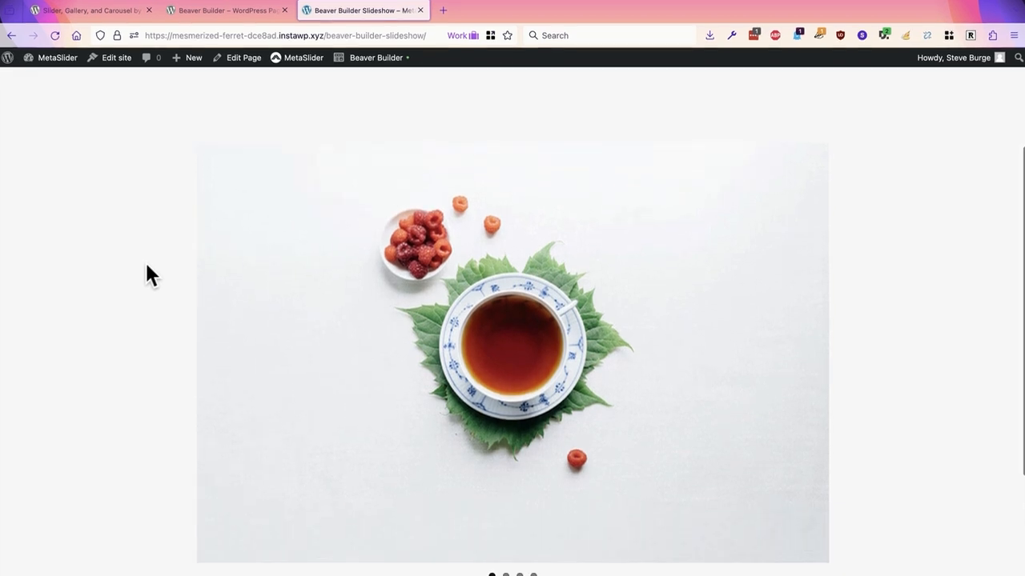
Step: Step through the mountain, cyclist and shrimp dish slides with the navigation dots
left_click(484, 527)
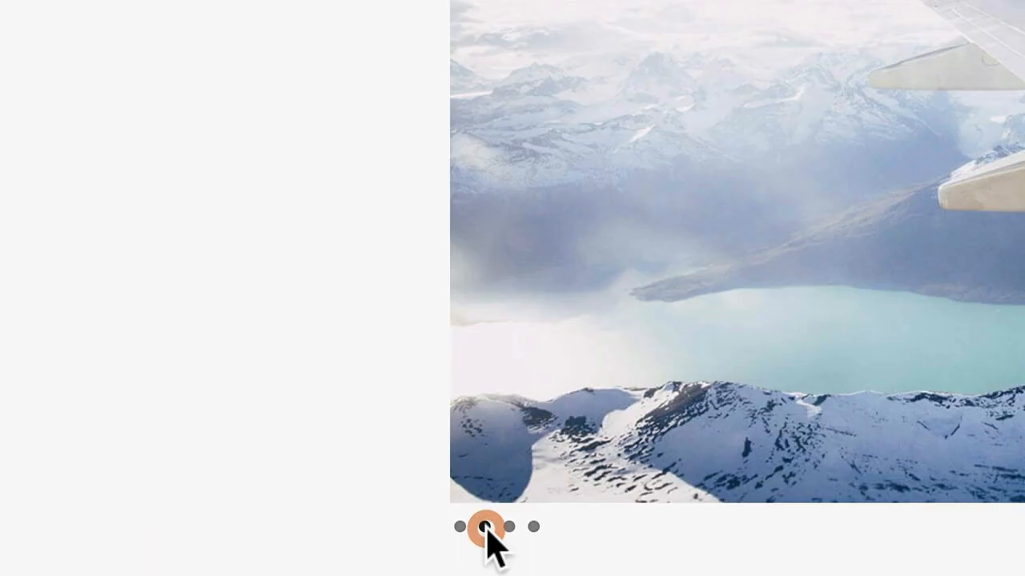
left_click(518, 525)
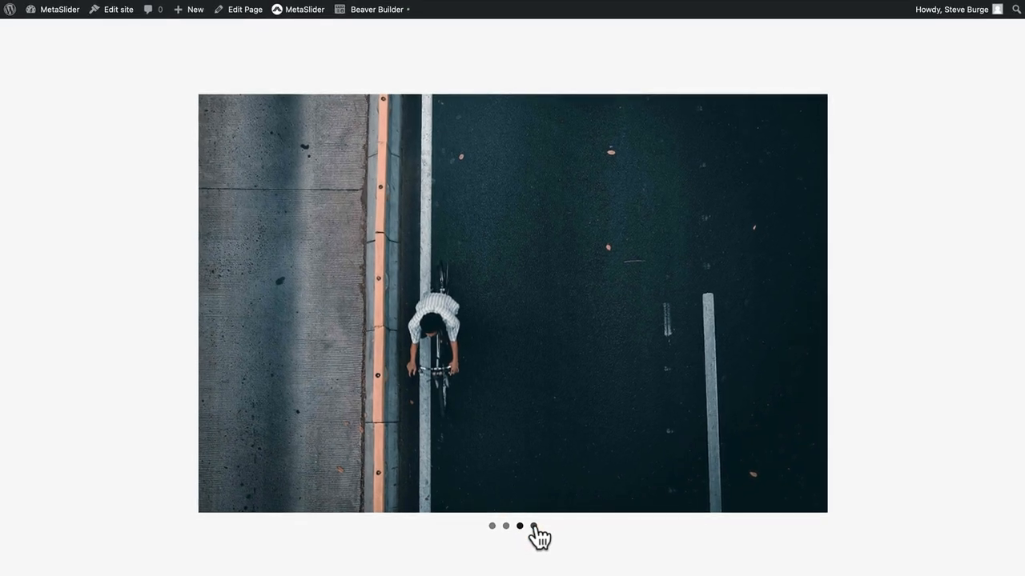
left_click(534, 525)
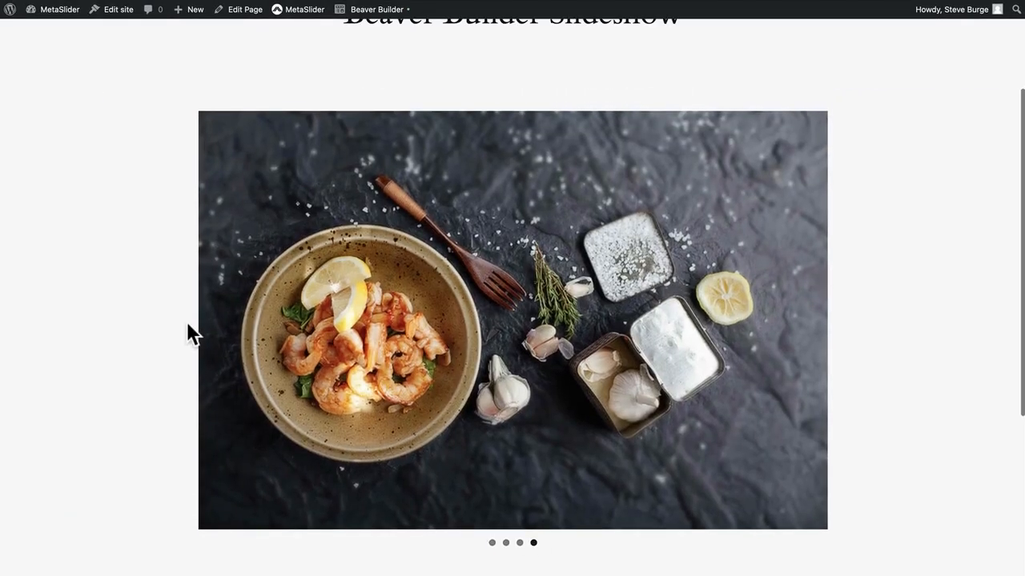
scroll("up", 3)
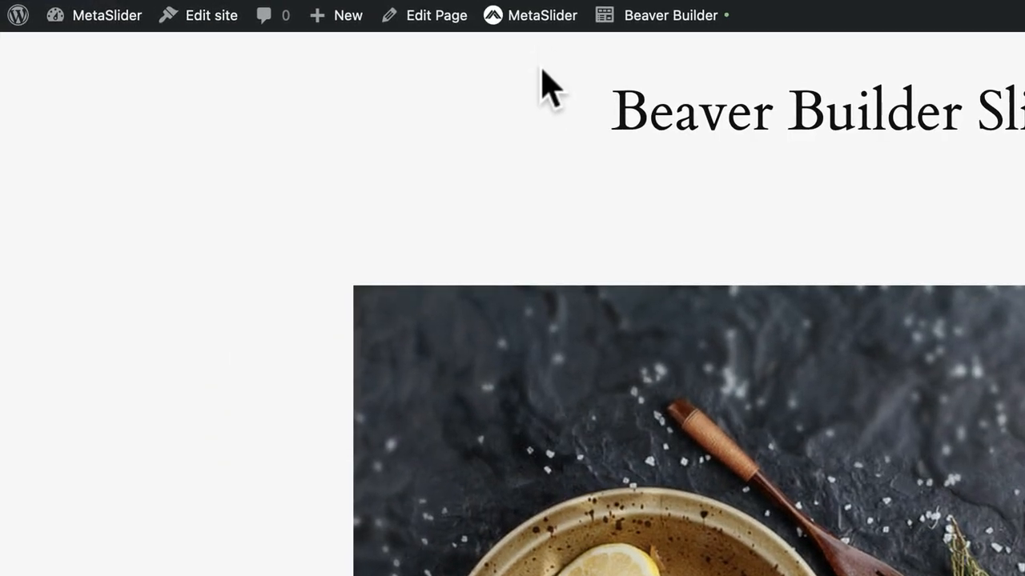
Step: From the admin bar MetaSlider menu, open Edit New Slideshow in a new tab
left_click(530, 16)
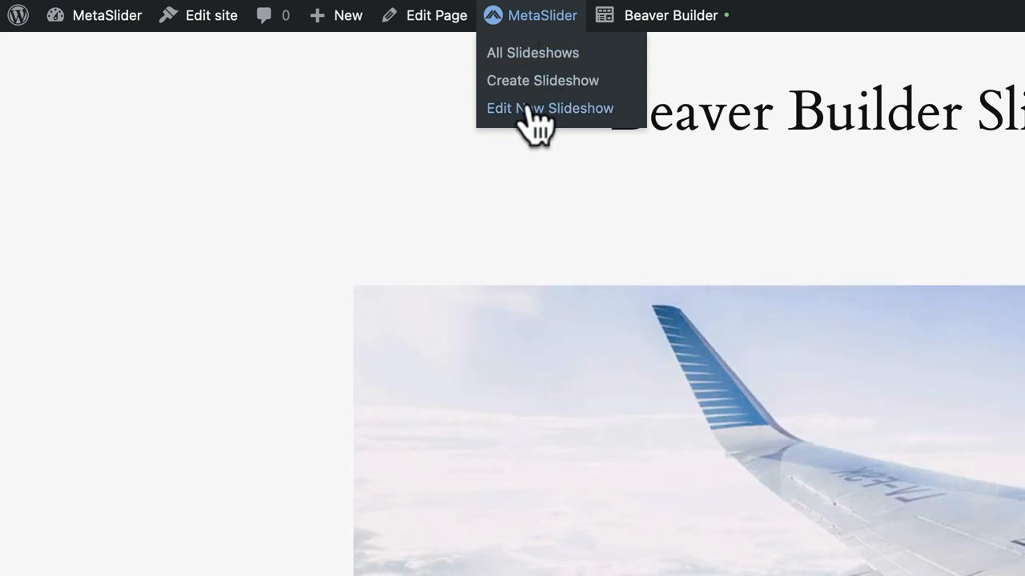
right_click(549, 109)
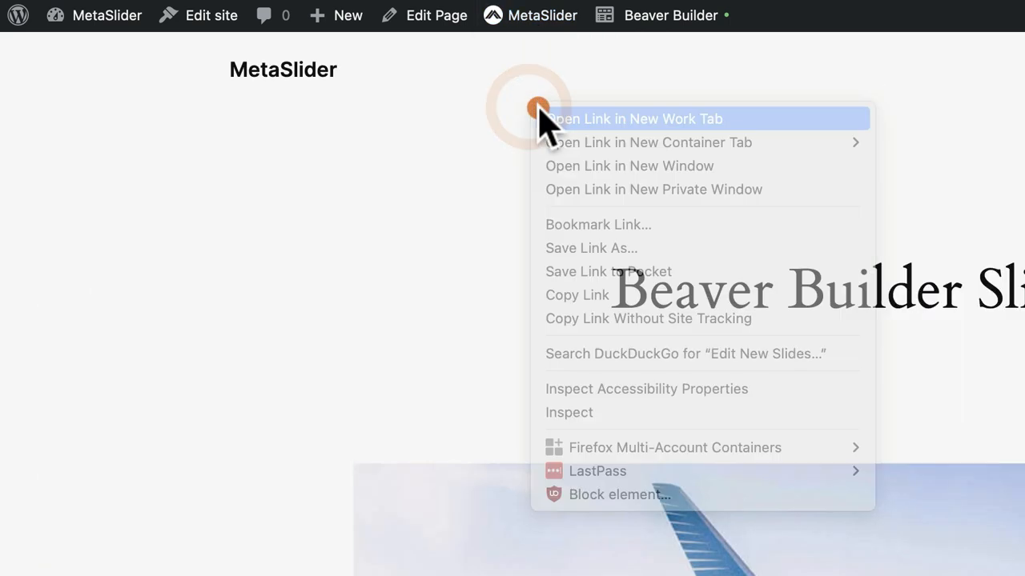
left_click(634, 118)
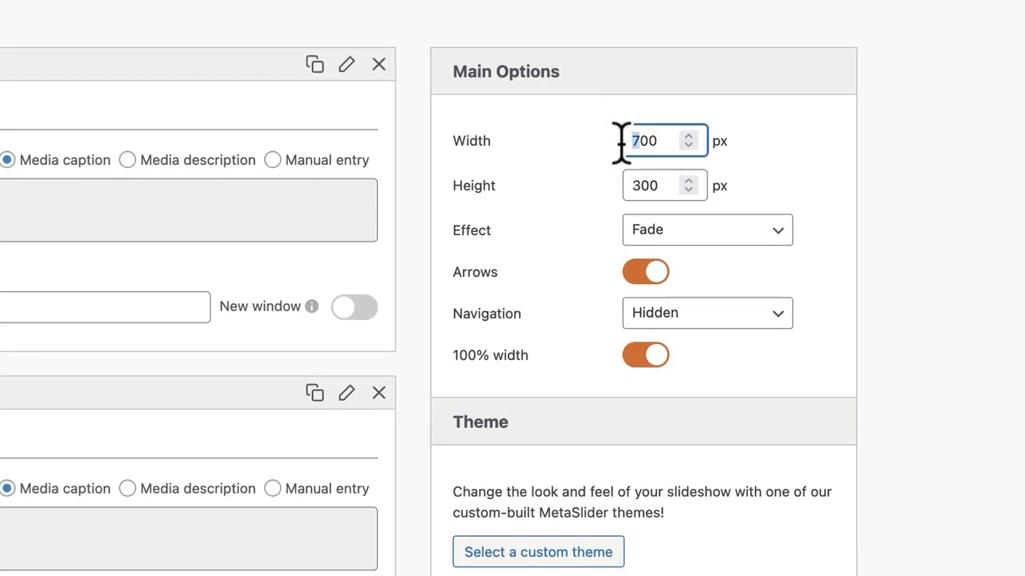
Step: Adjust the New Slideshow's settings toward arrows, hidden navigation and 100% width
scroll("down", 3)
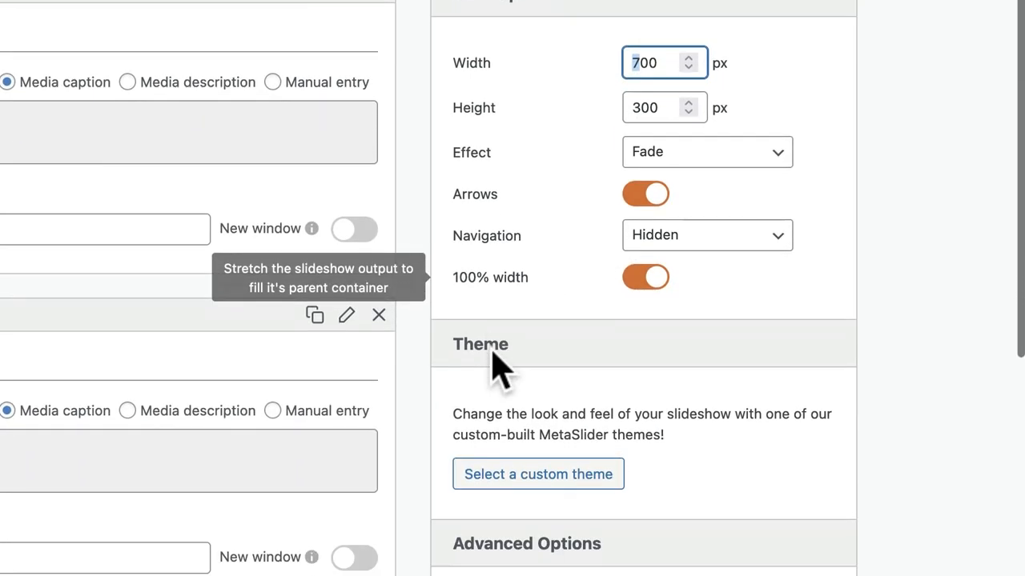
left_click(537, 474)
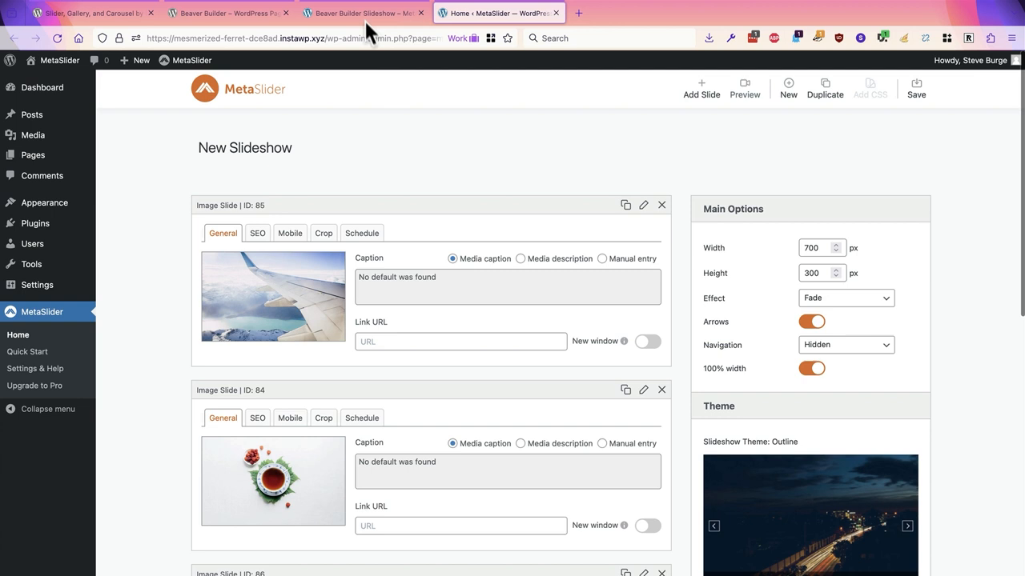
Step: View the live page with the slideshow now full width and showing previous/next arrows
left_click(360, 12)
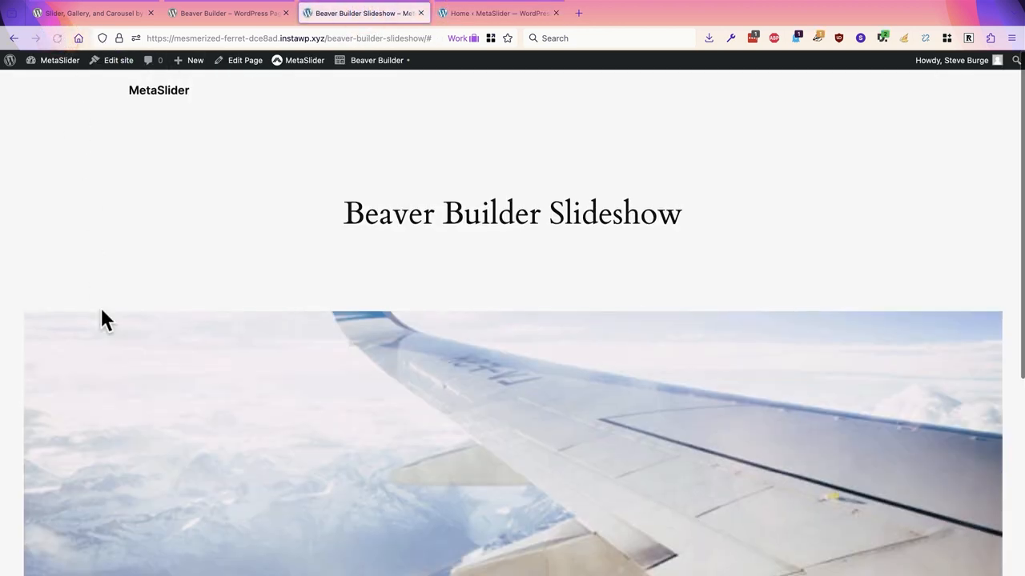
scroll("down", 3)
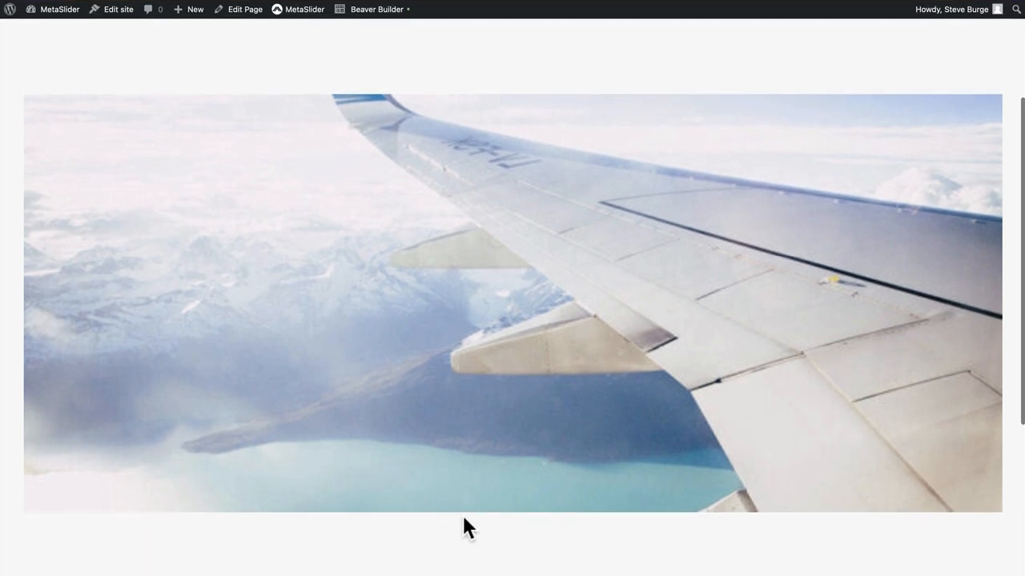
mouse_move(64, 303)
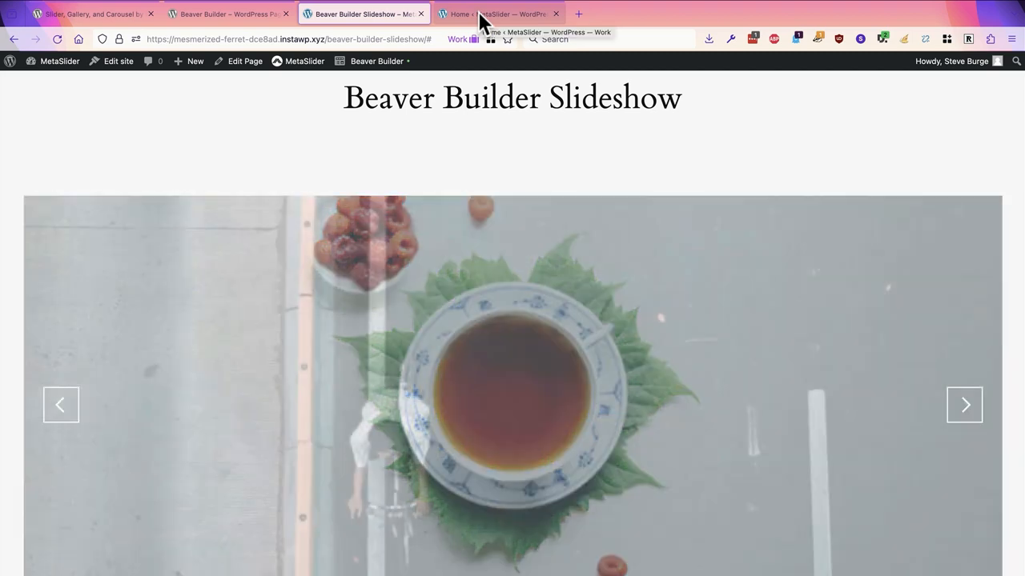
Step: Enable Carousel mode in the New Slideshow's Advanced Options and save the settings
left_click(496, 13)
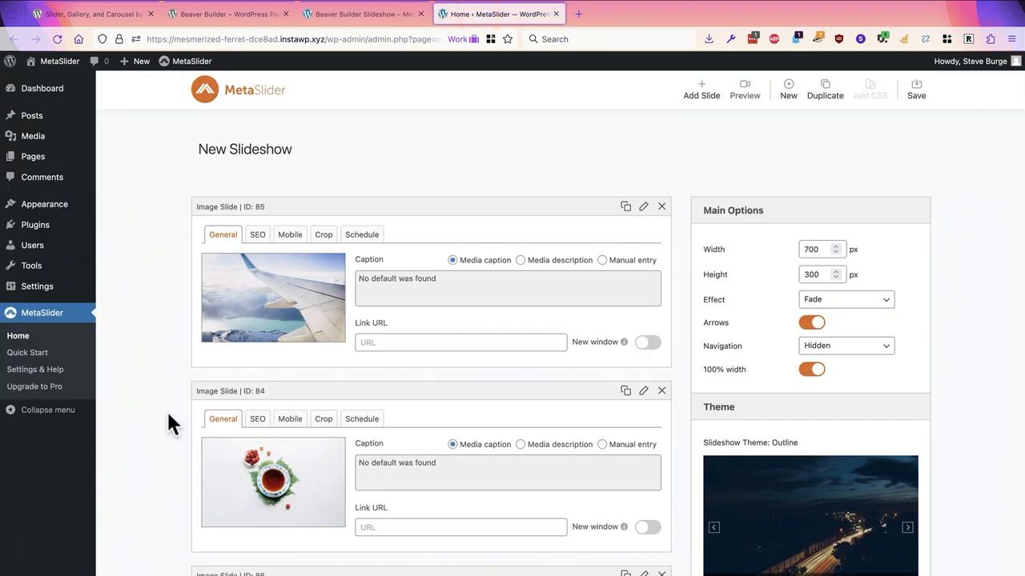
scroll("down", 3)
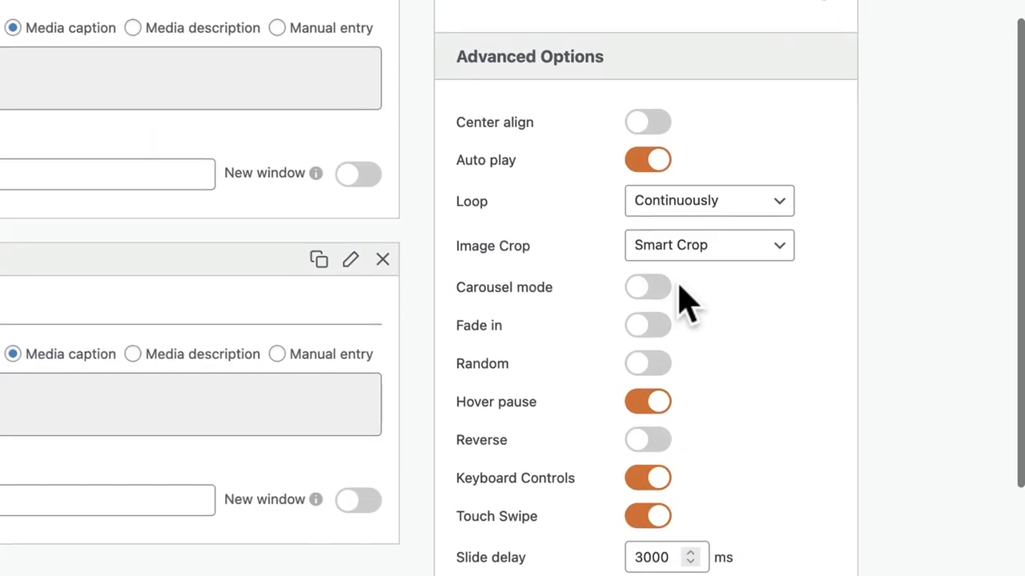
left_click(647, 287)
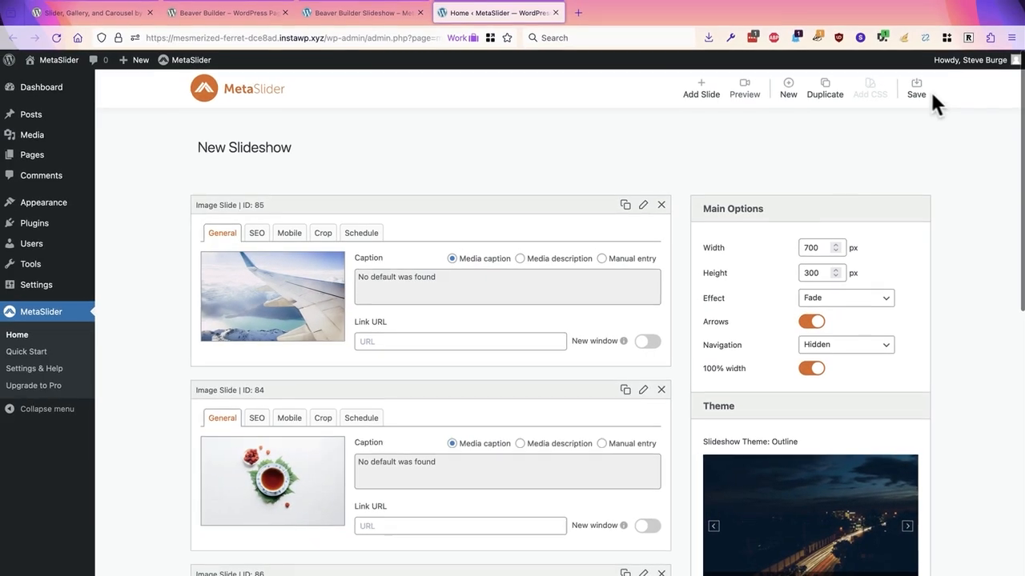
left_click(360, 13)
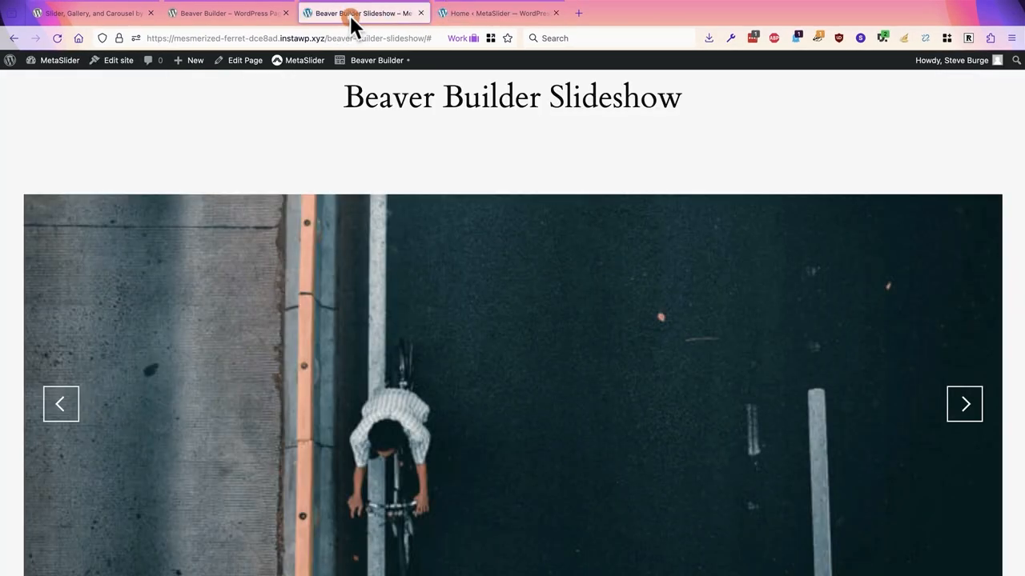
Step: Reload the live page to view the multi-image carousel, then visit the Beaver Builder plugin listing
left_click(58, 39)
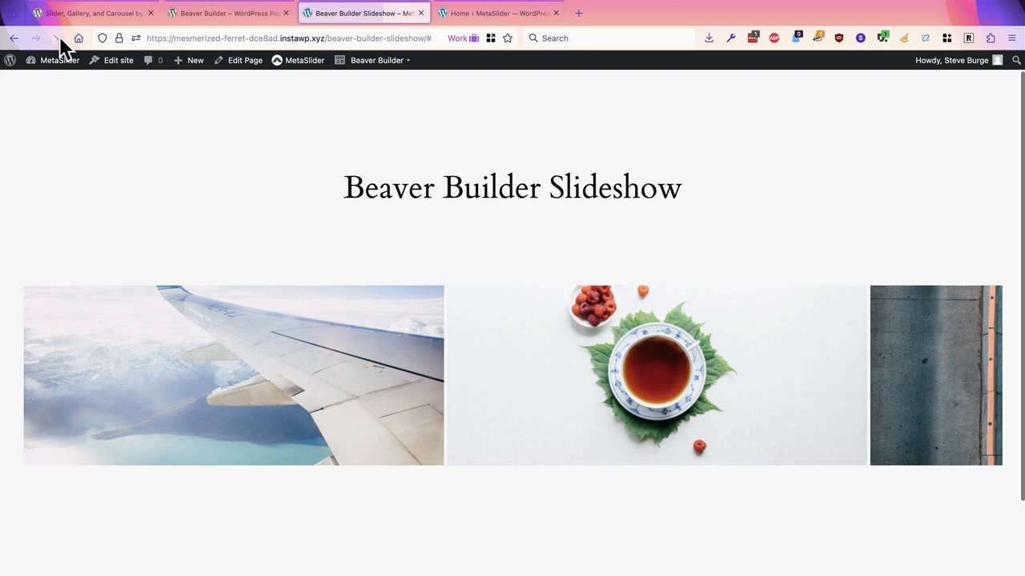
left_click(58, 38)
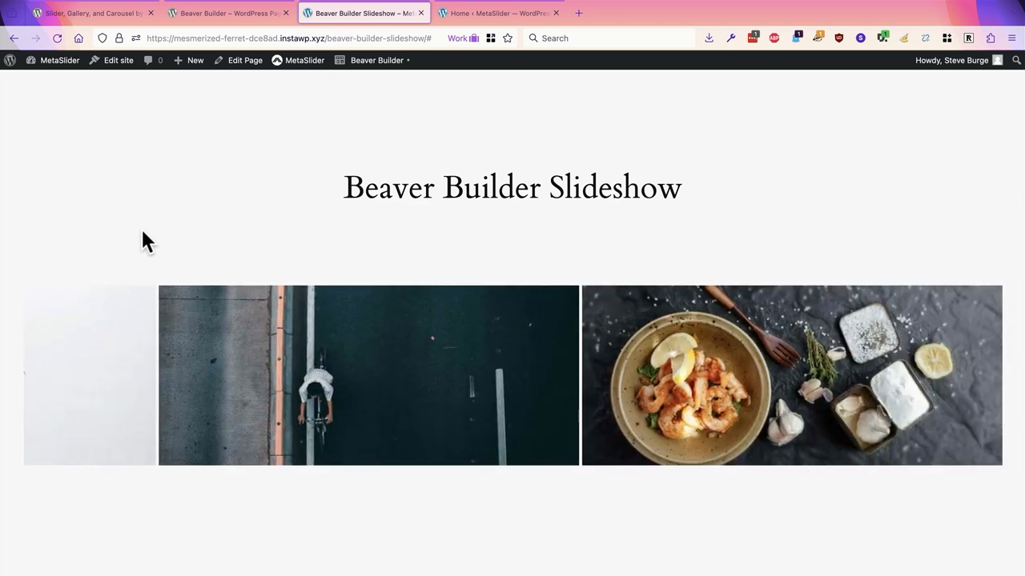
mouse_move(64, 382)
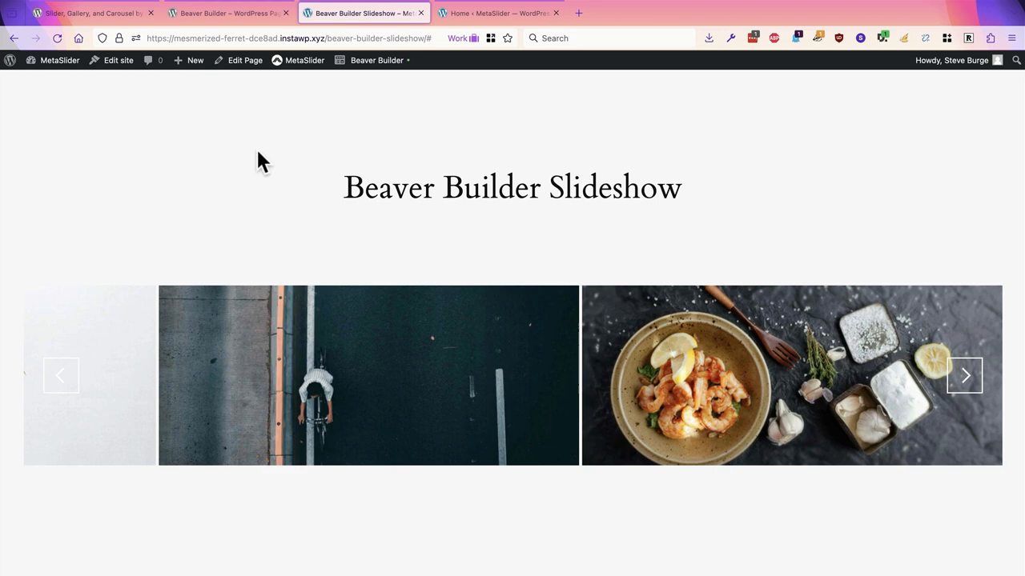
left_click(304, 61)
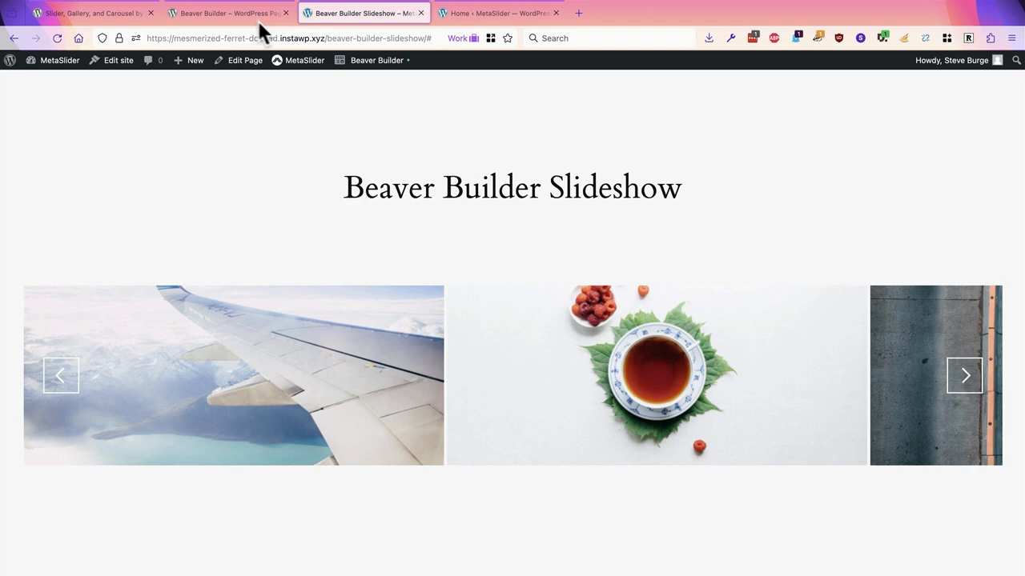
left_click(228, 13)
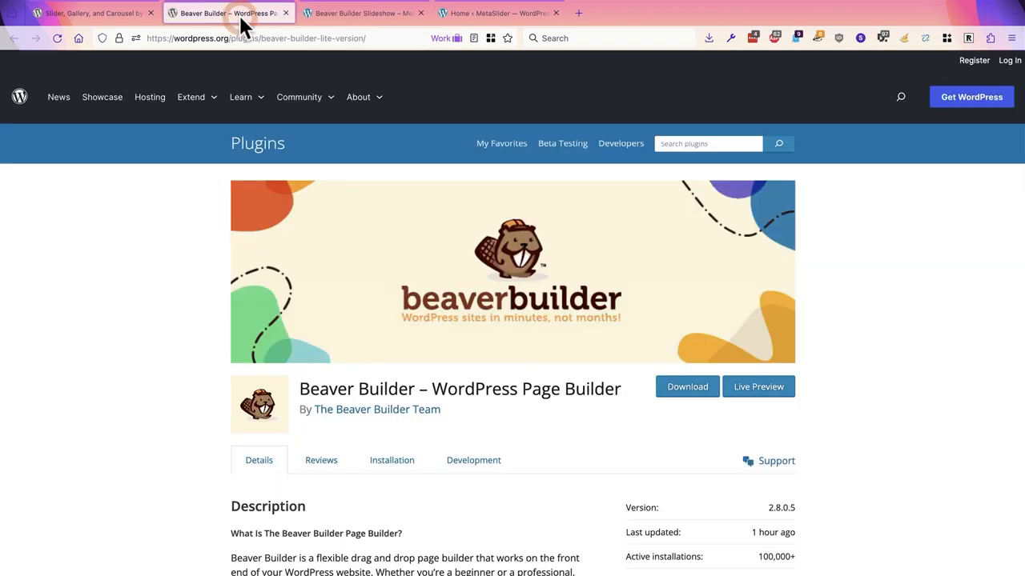